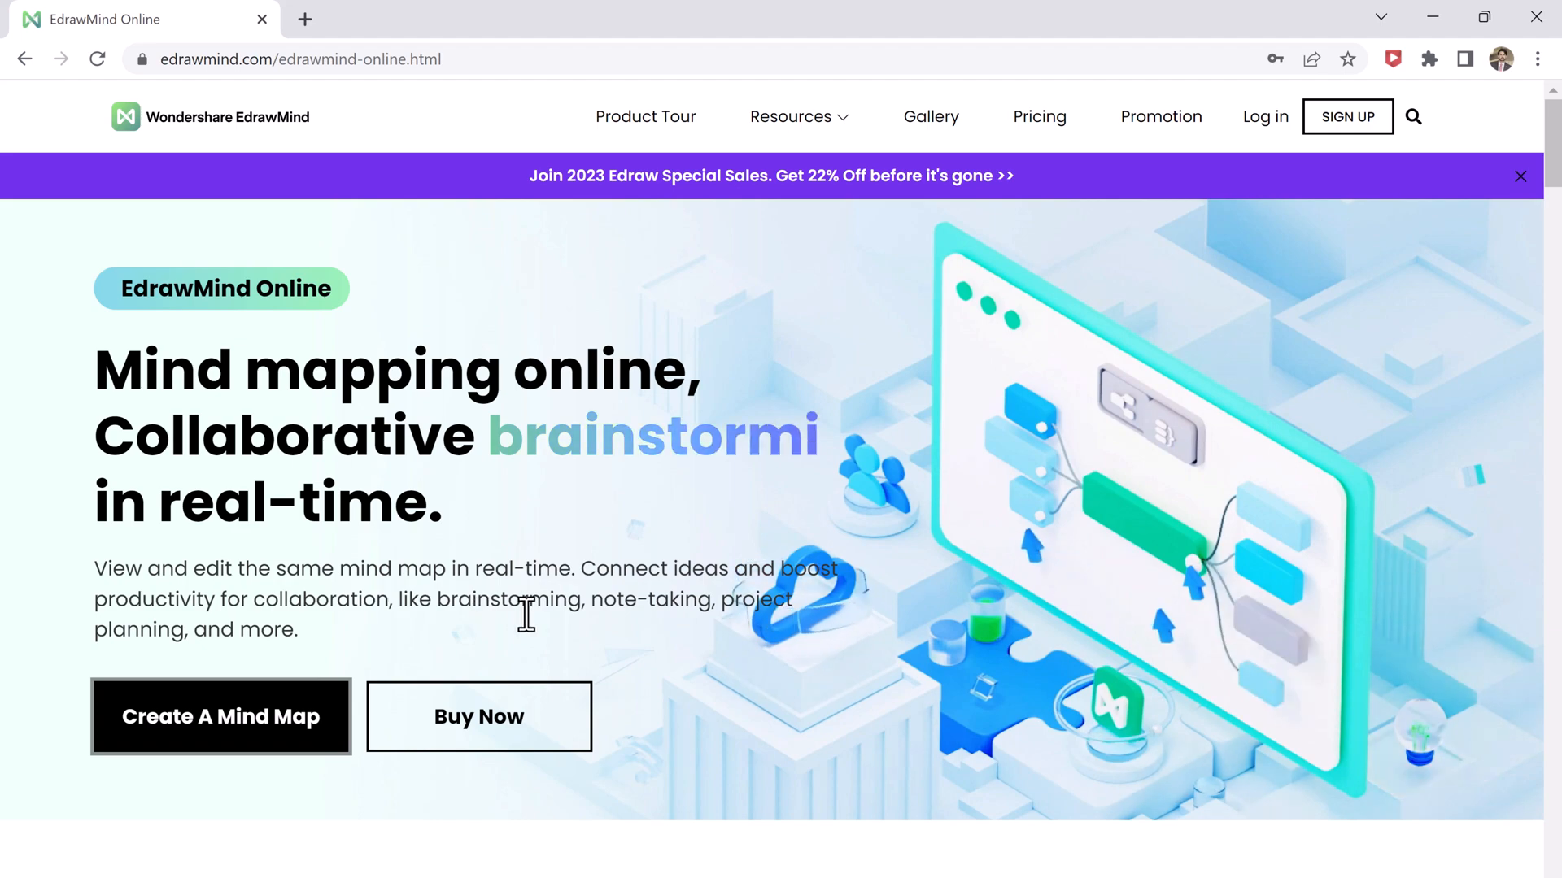
# Scroll down through the EdrawMind Online product page
pyautogui.scroll(-3)
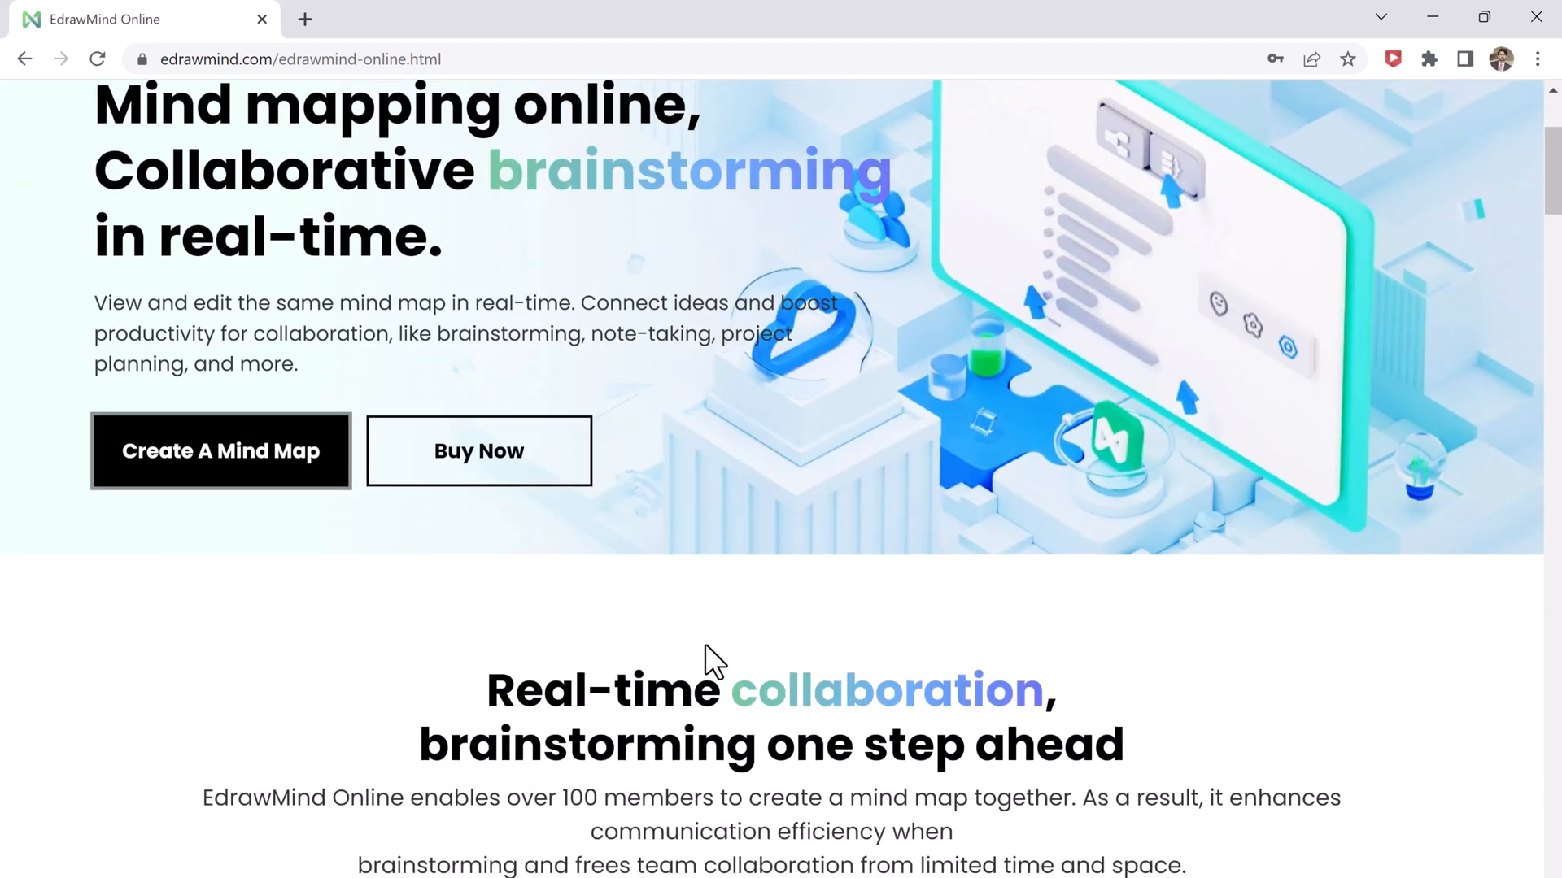
pyautogui.scroll(-3)
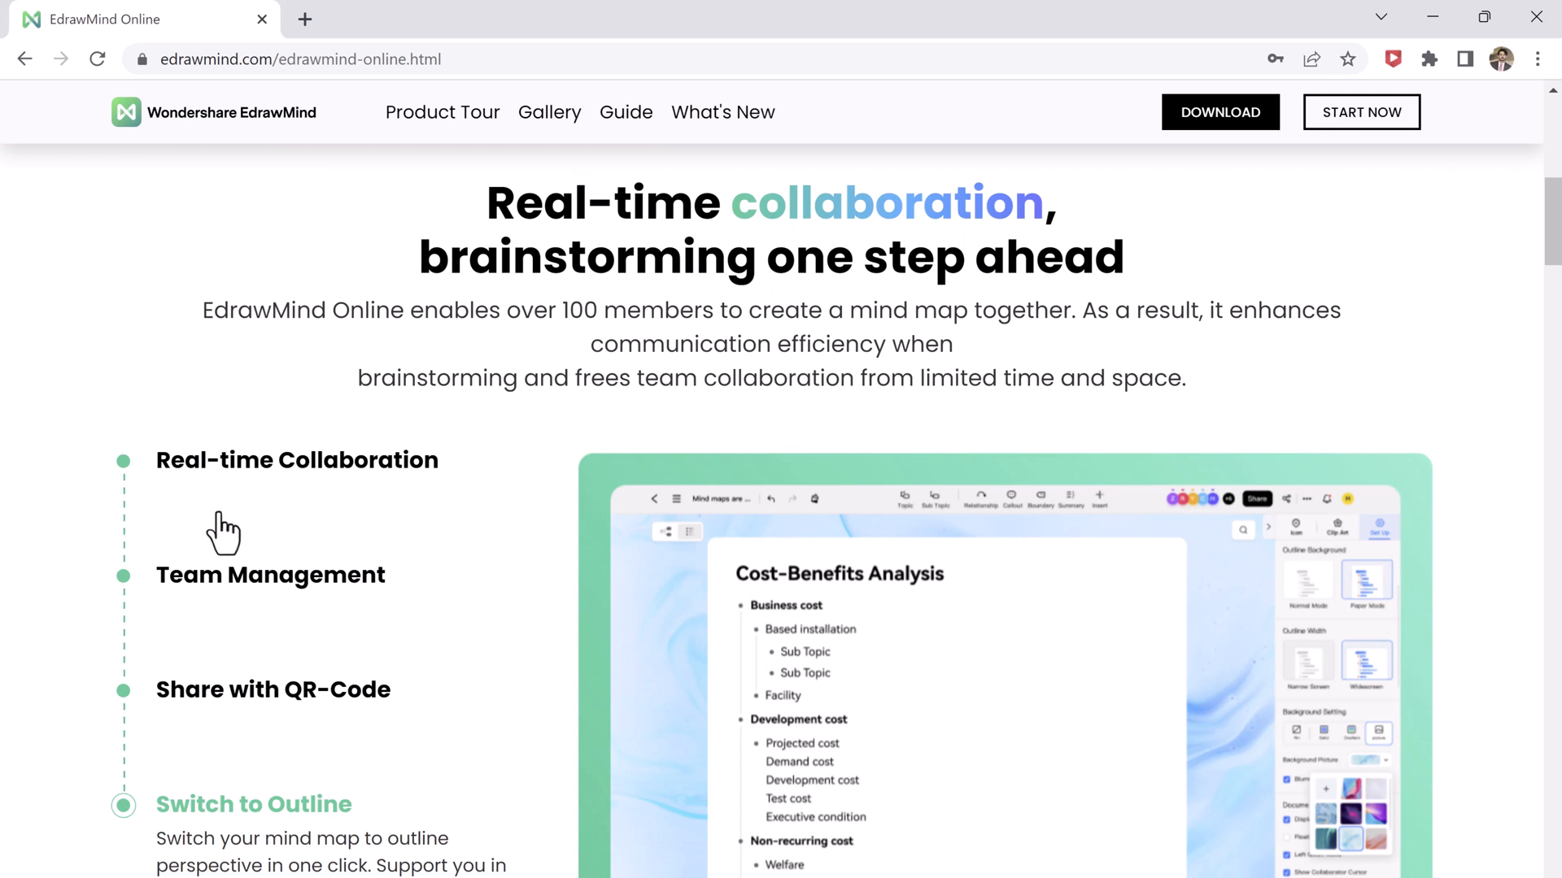
pyautogui.moveTo(307, 767)
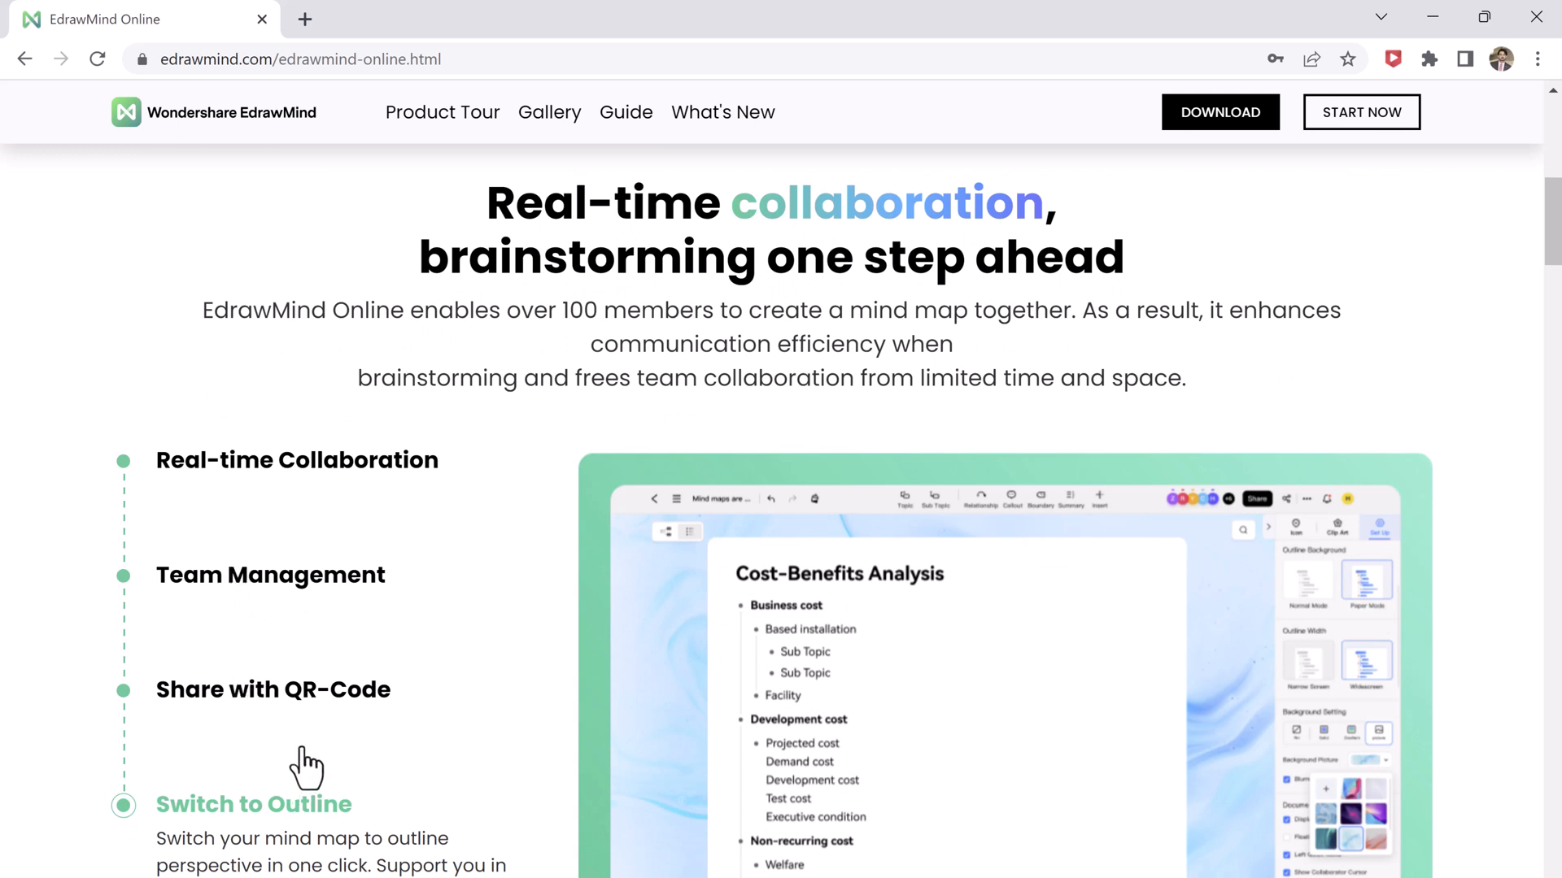
pyautogui.moveTo(1443, 584)
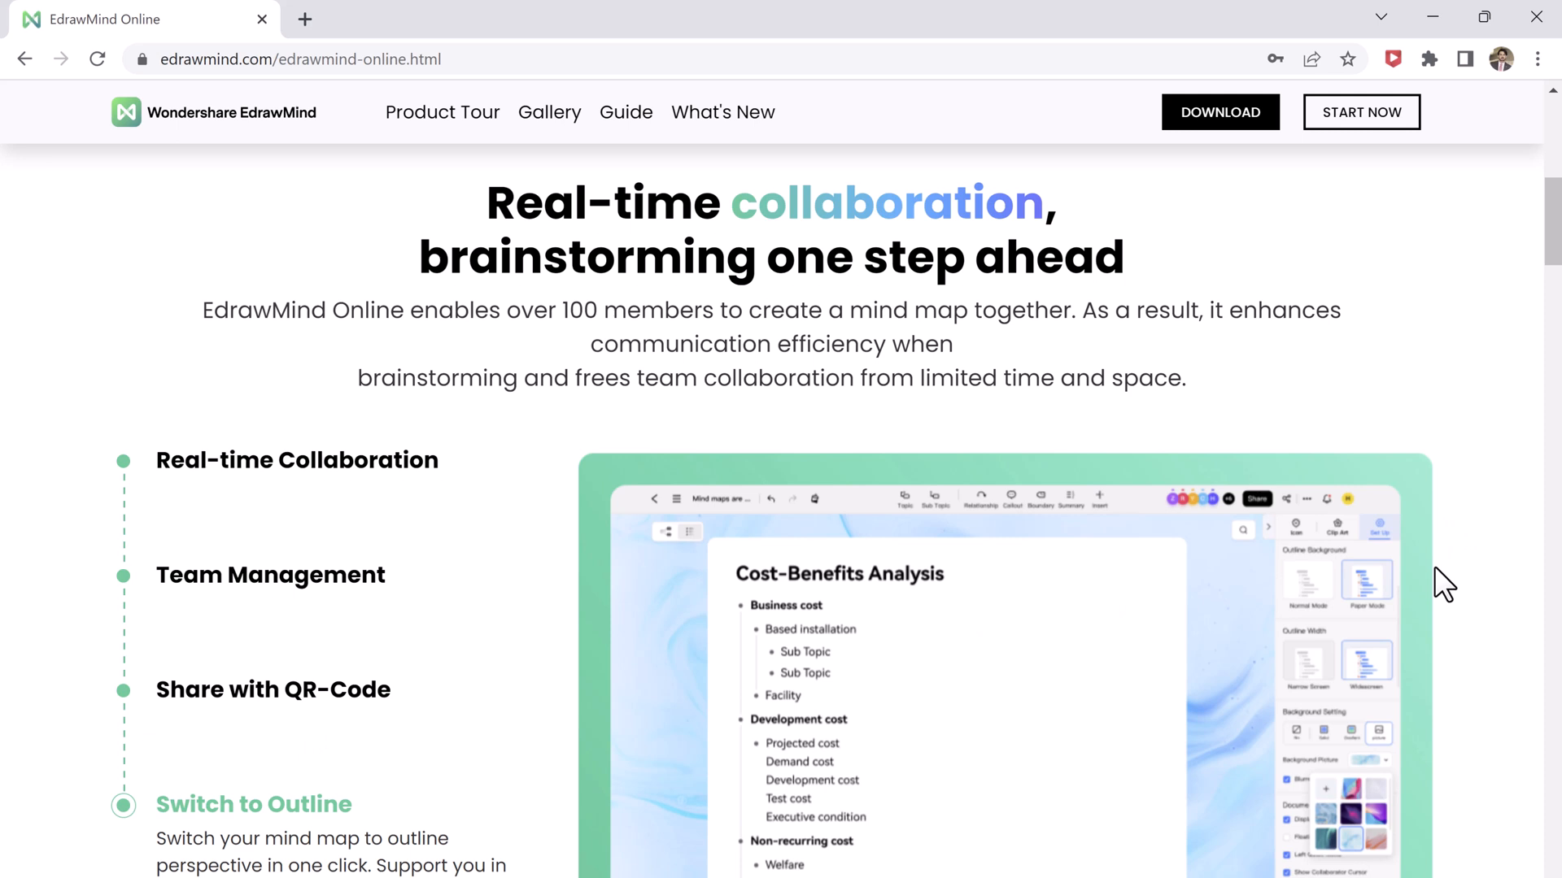
pyautogui.scroll(-3)
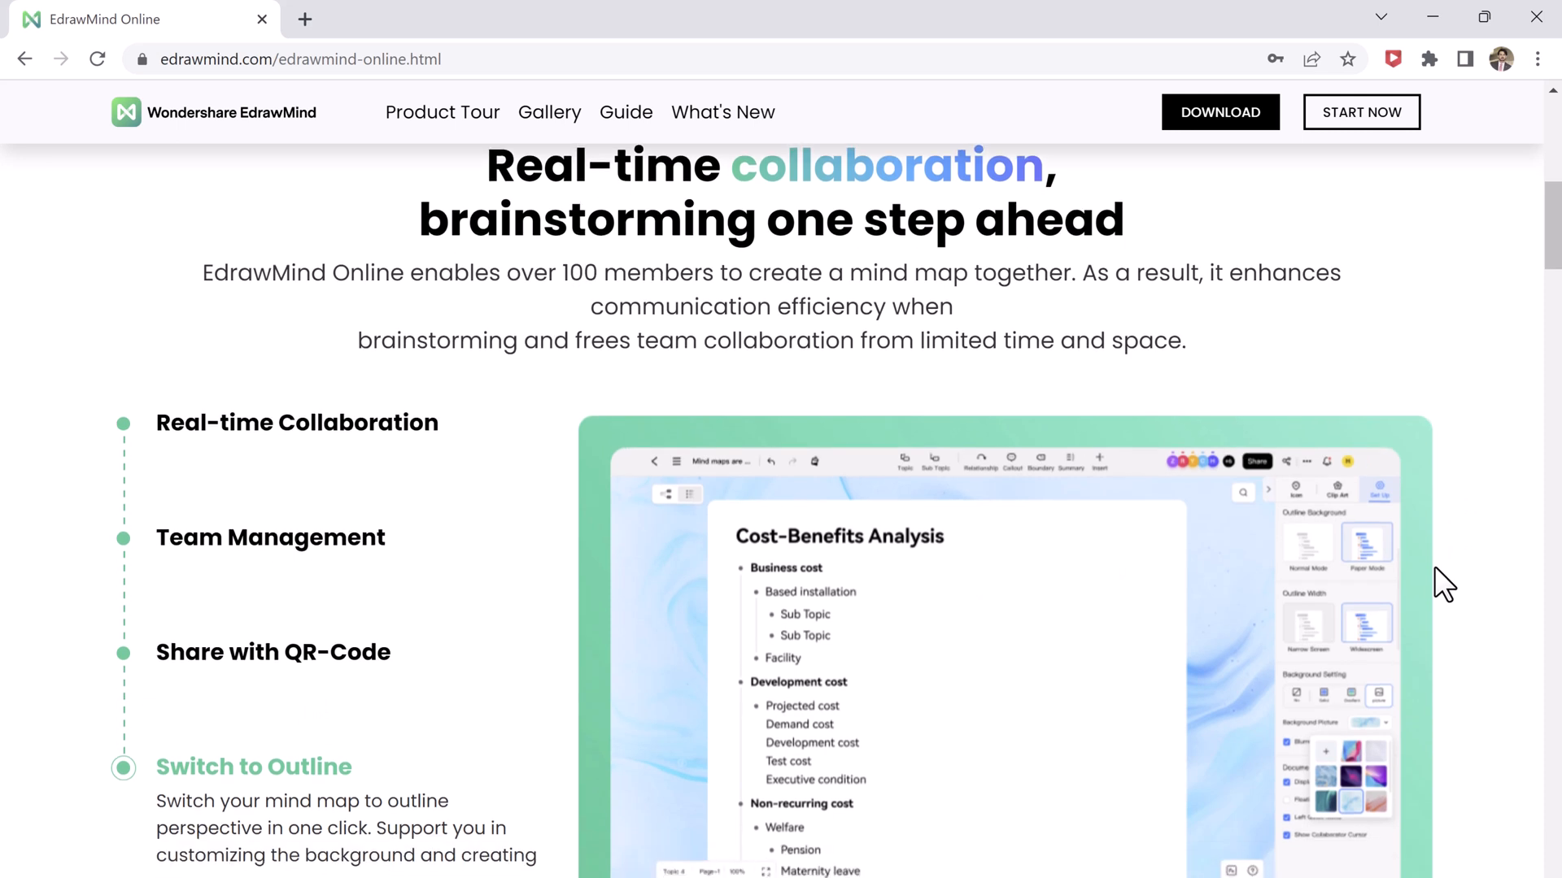
pyautogui.scroll(-3)
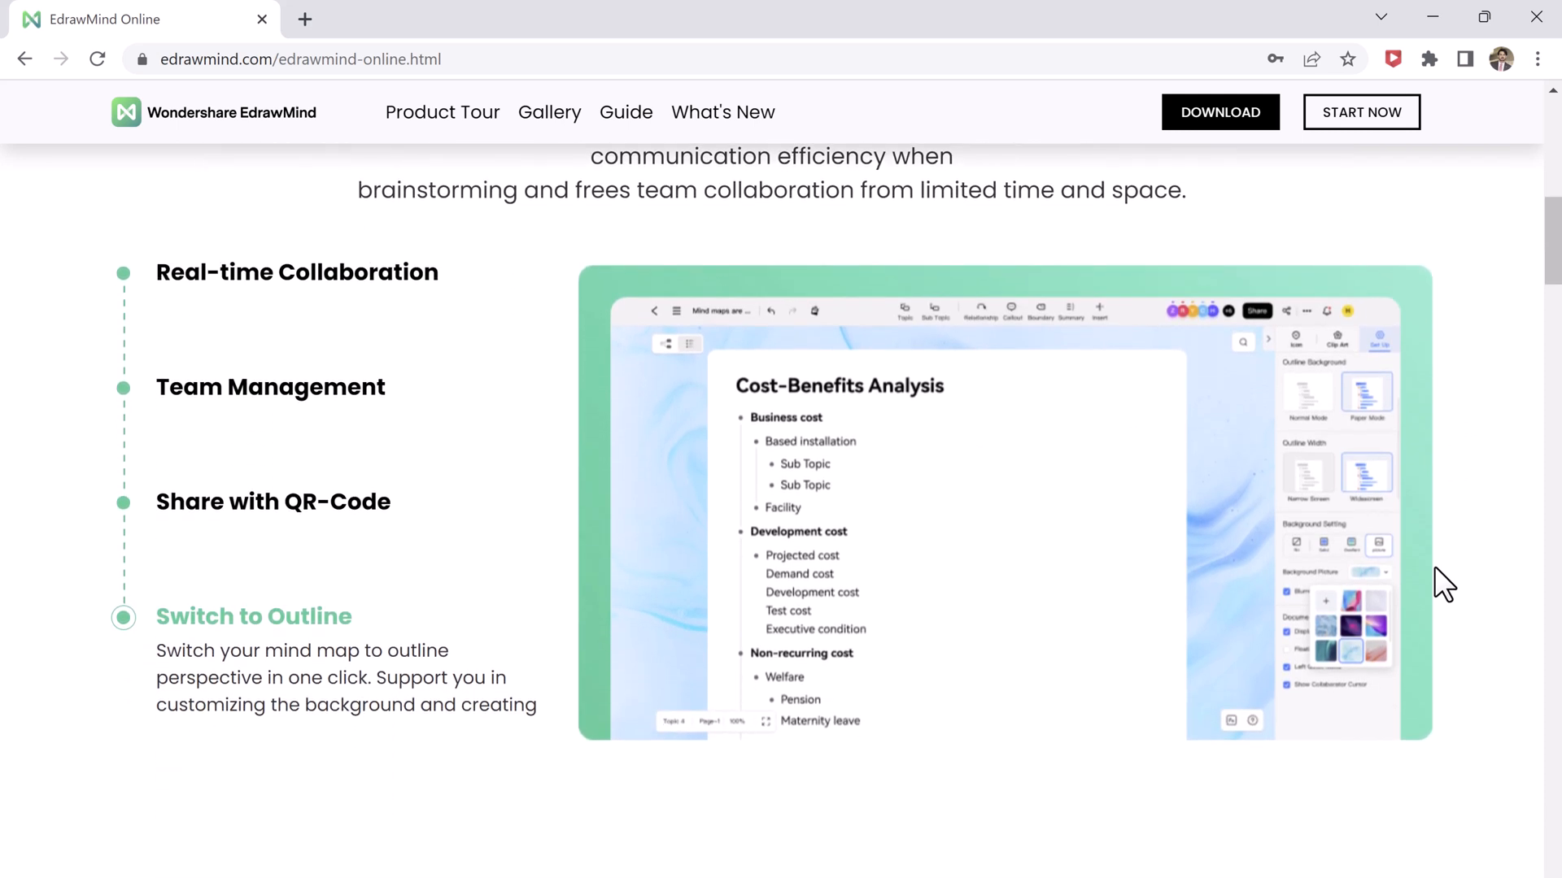
pyautogui.scroll(-3)
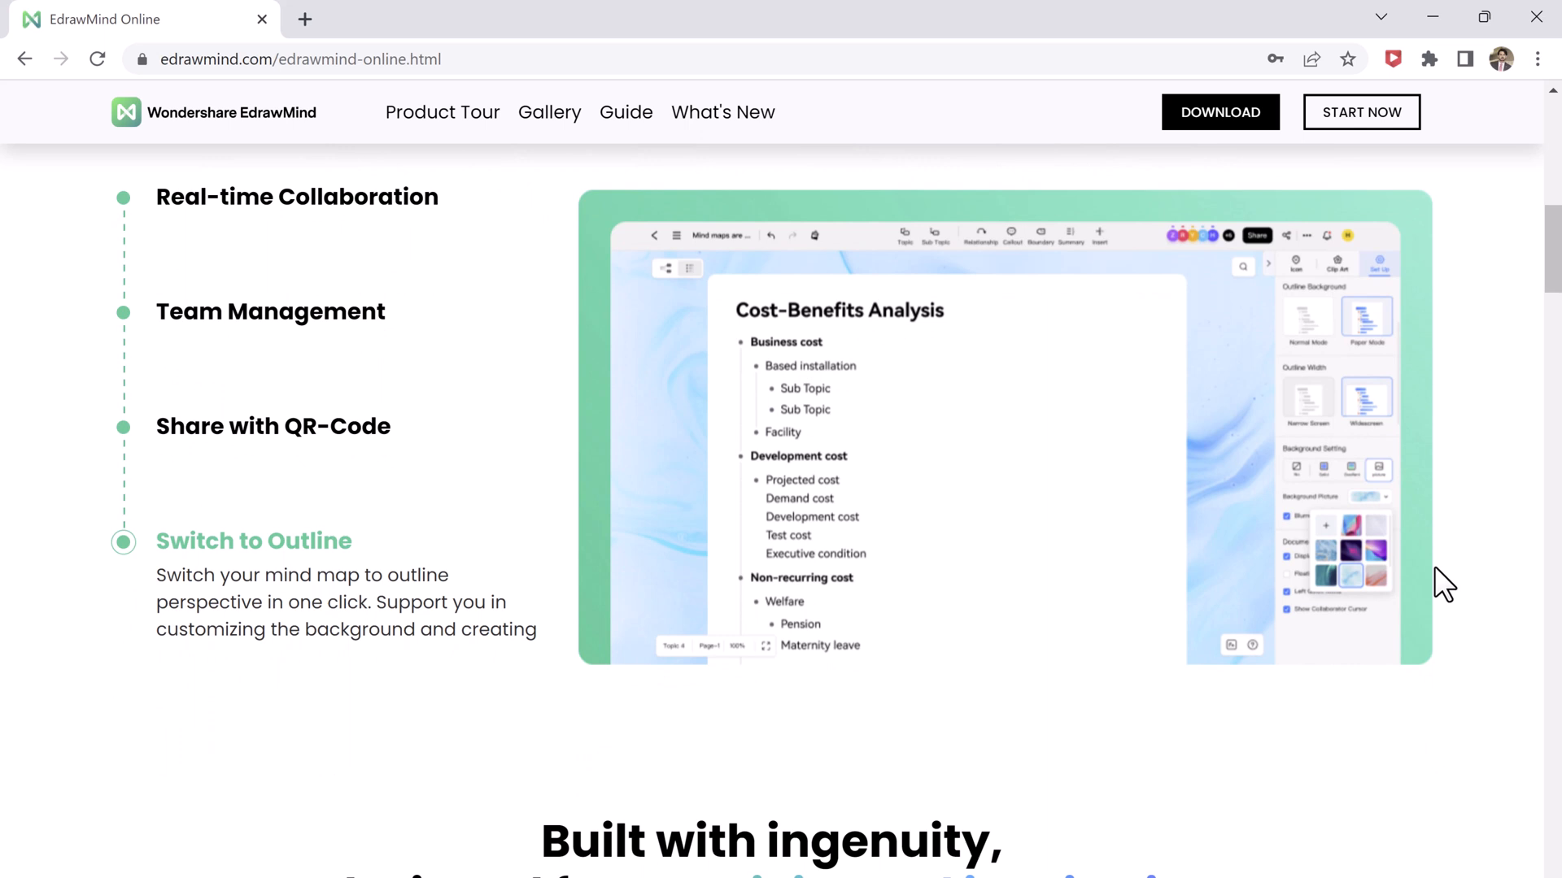
pyautogui.moveTo(1442, 560)
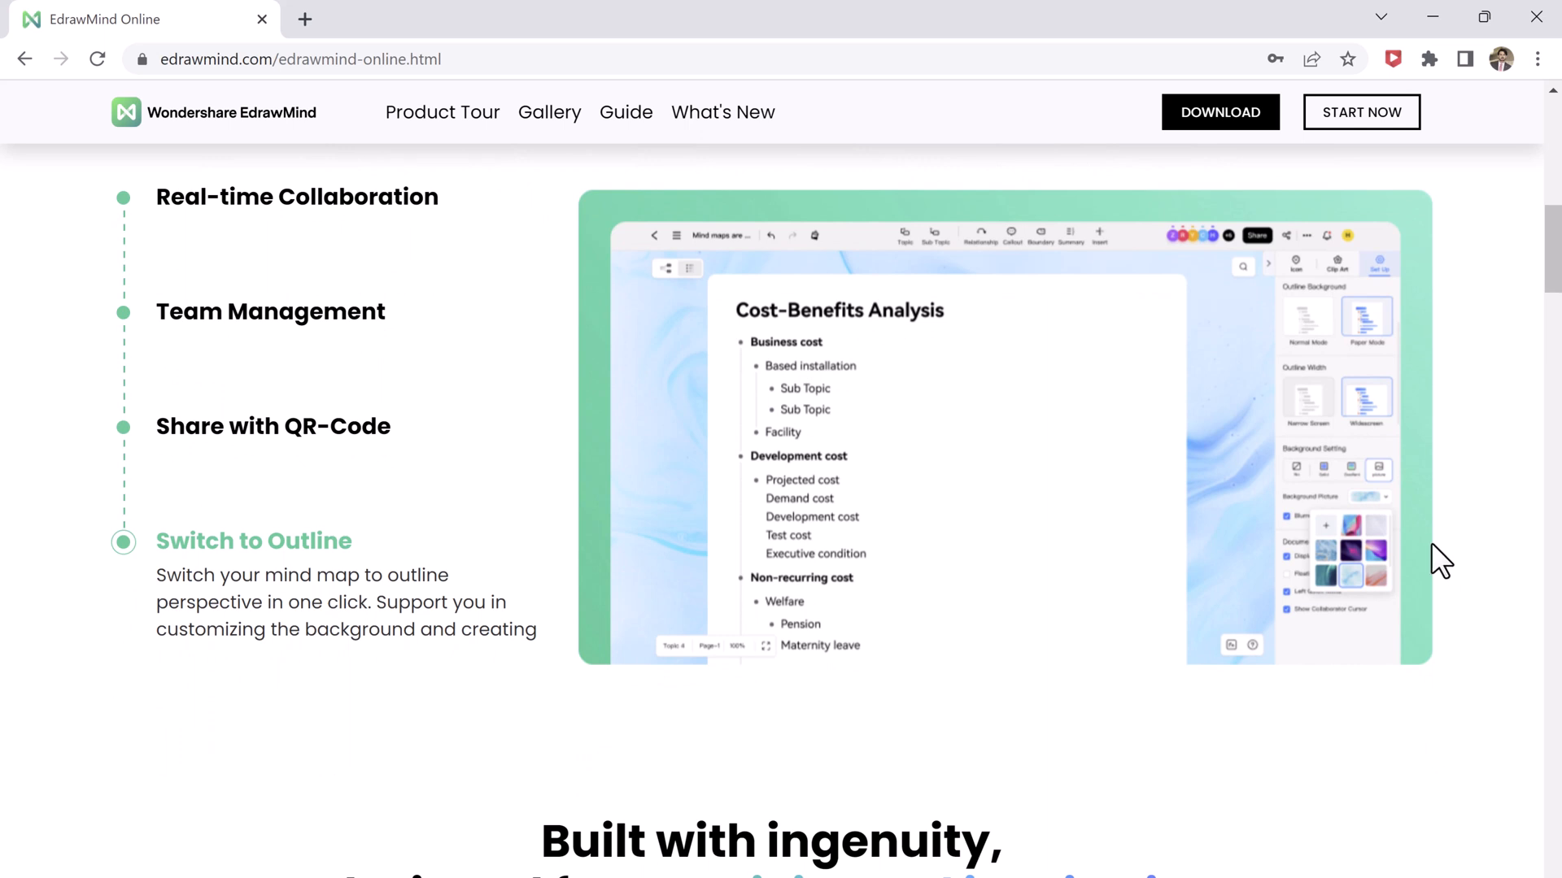
pyautogui.moveTo(1439, 667)
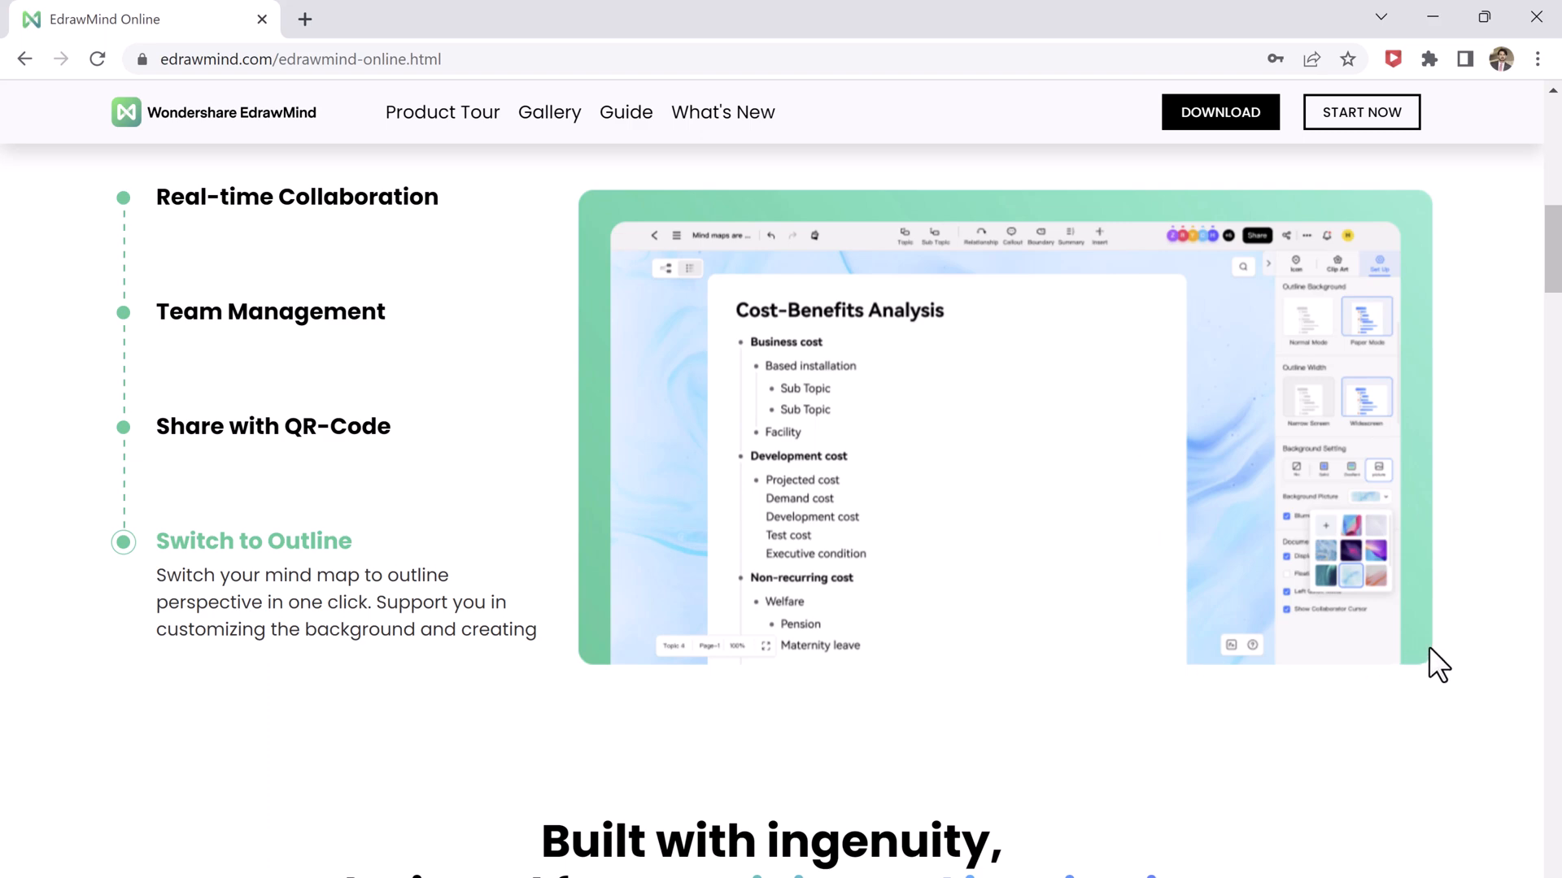
pyautogui.scroll(-3)
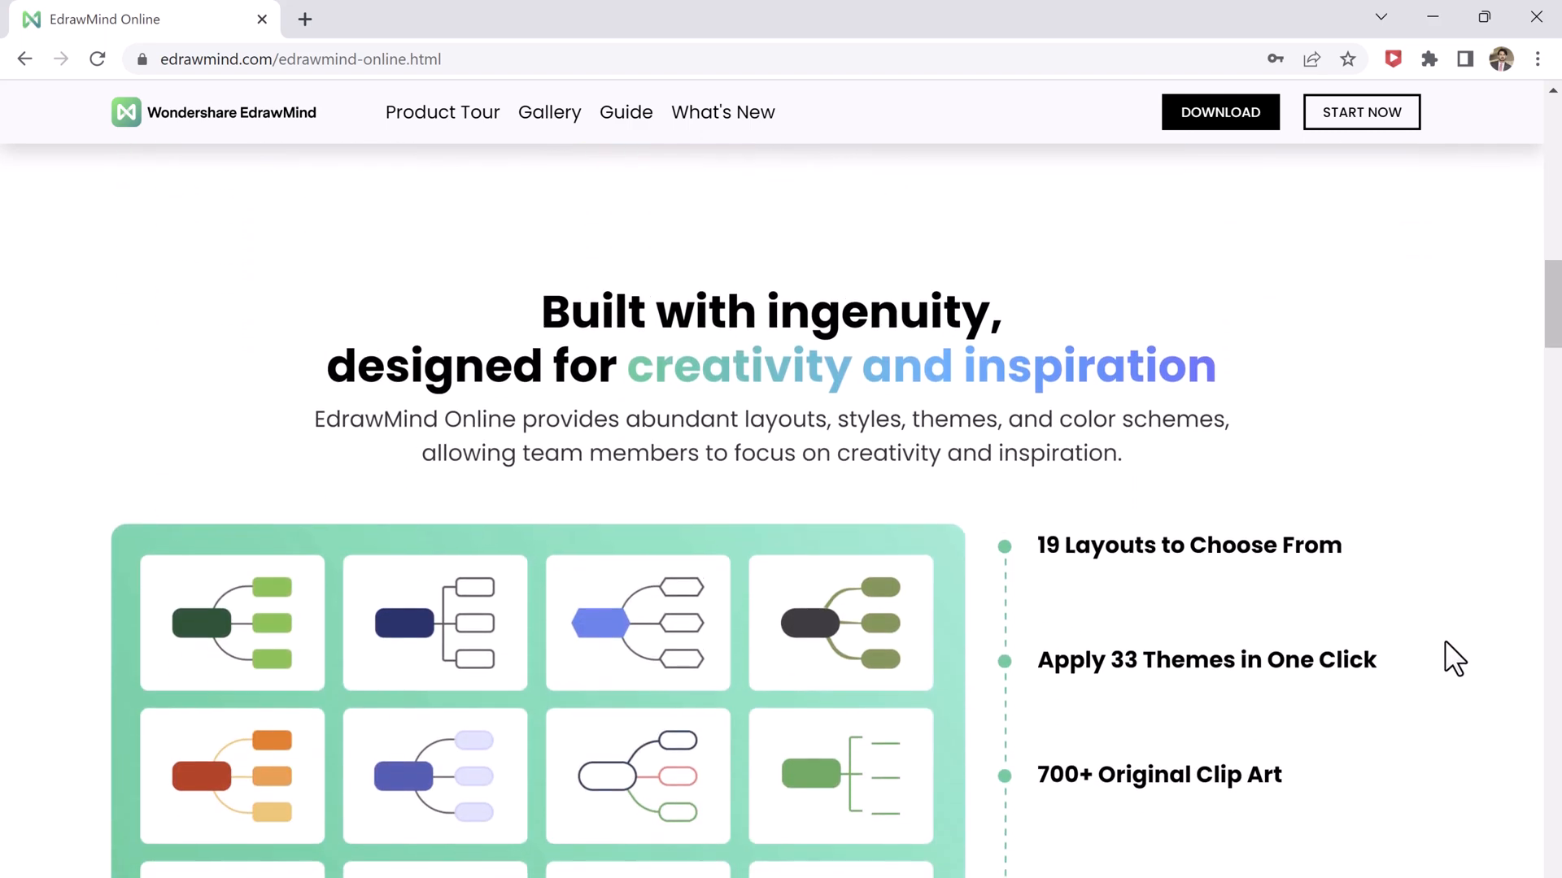
pyautogui.scroll(-3)
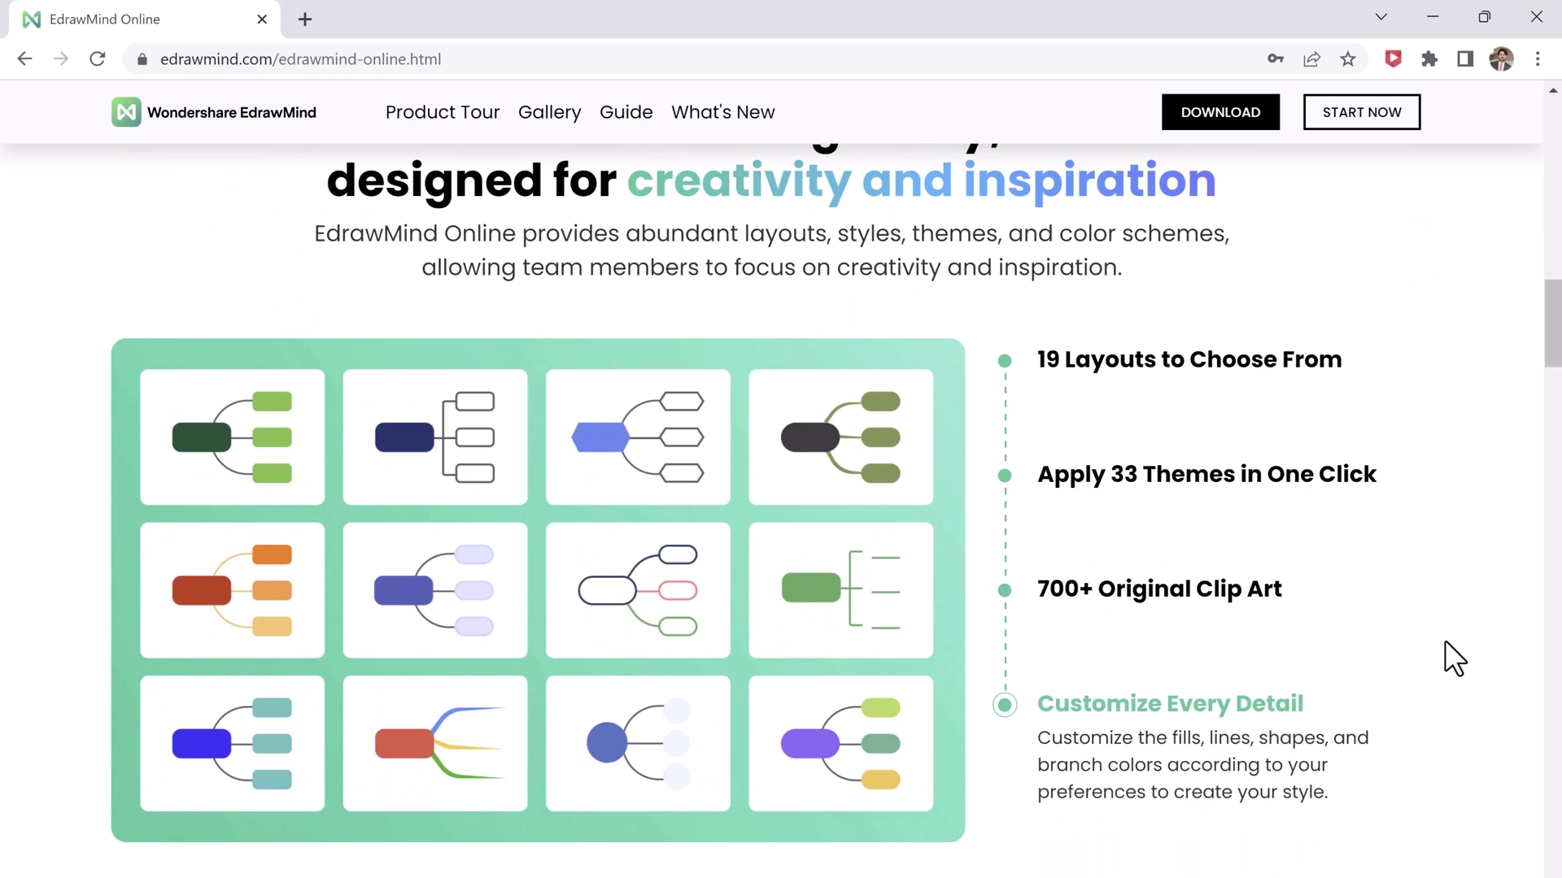
pyautogui.scroll(-3)
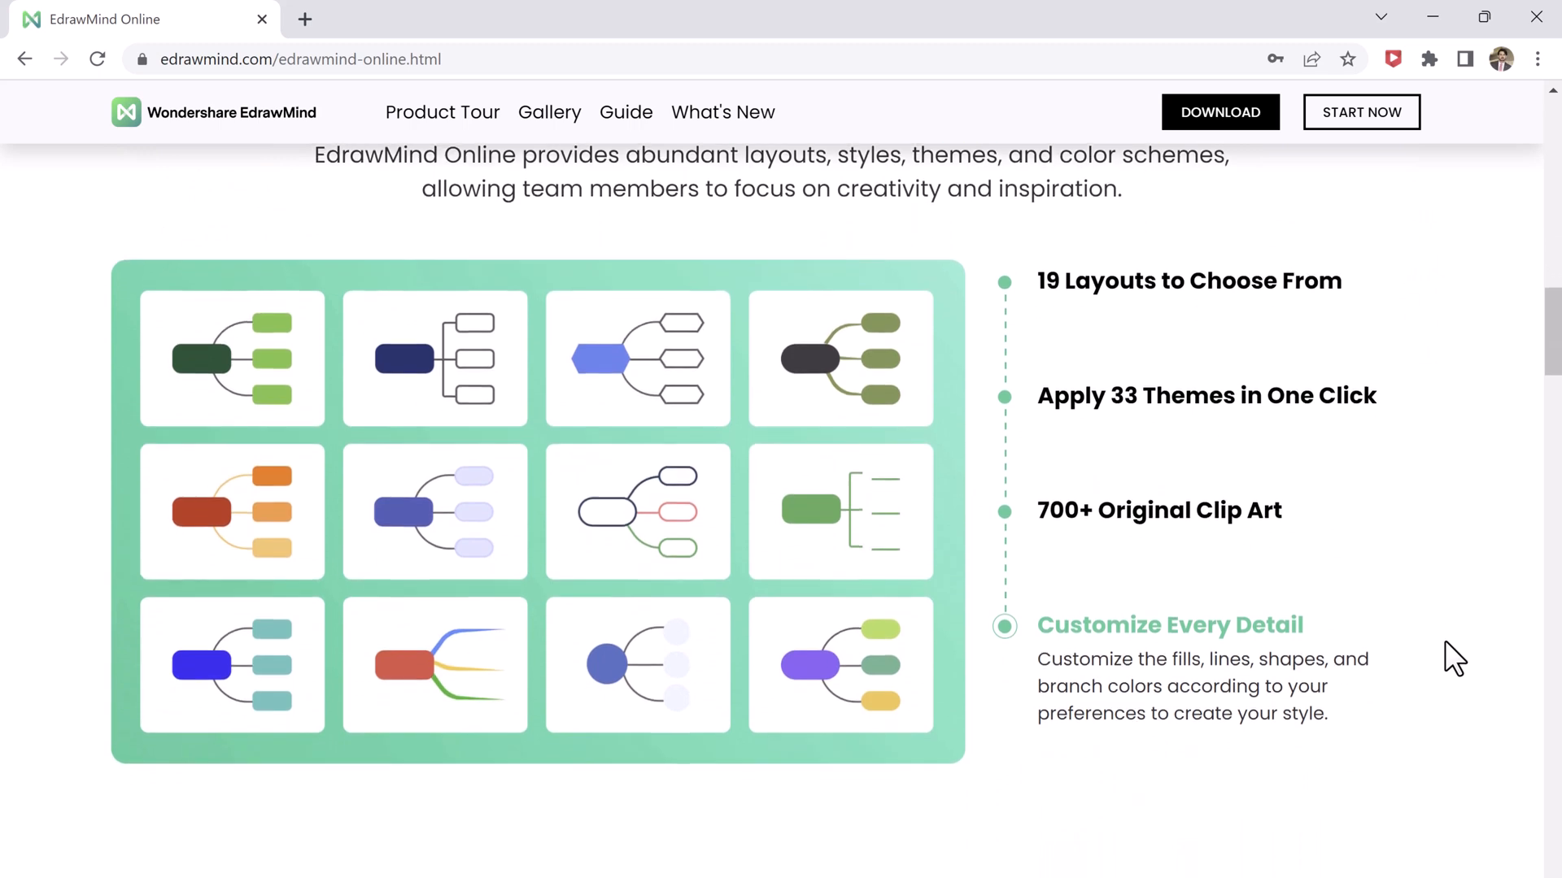
pyautogui.scroll(-3)
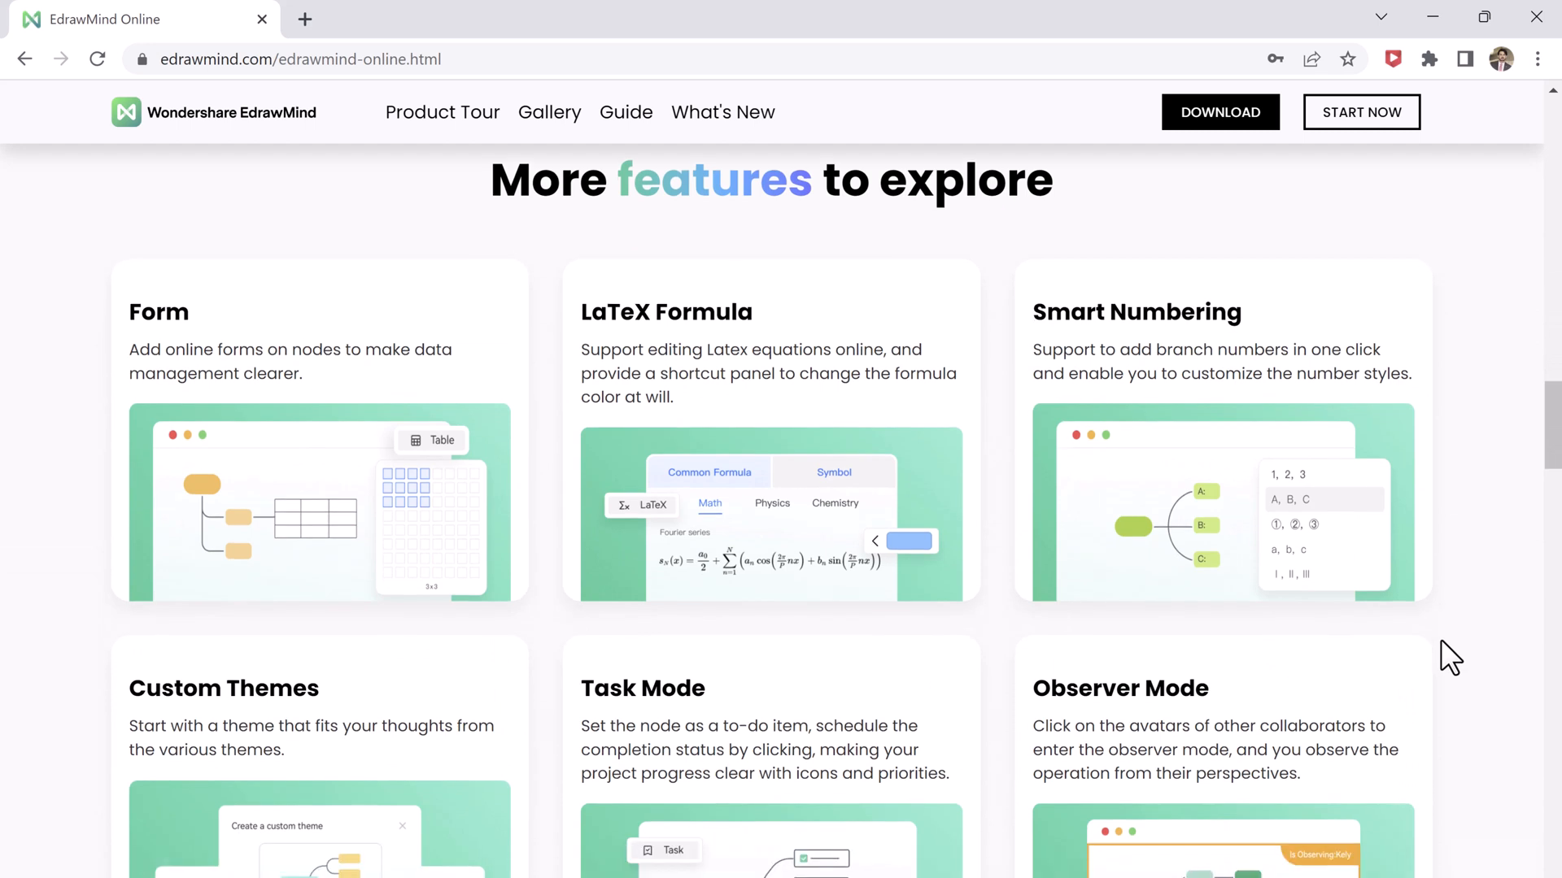
pyautogui.scroll(-3)
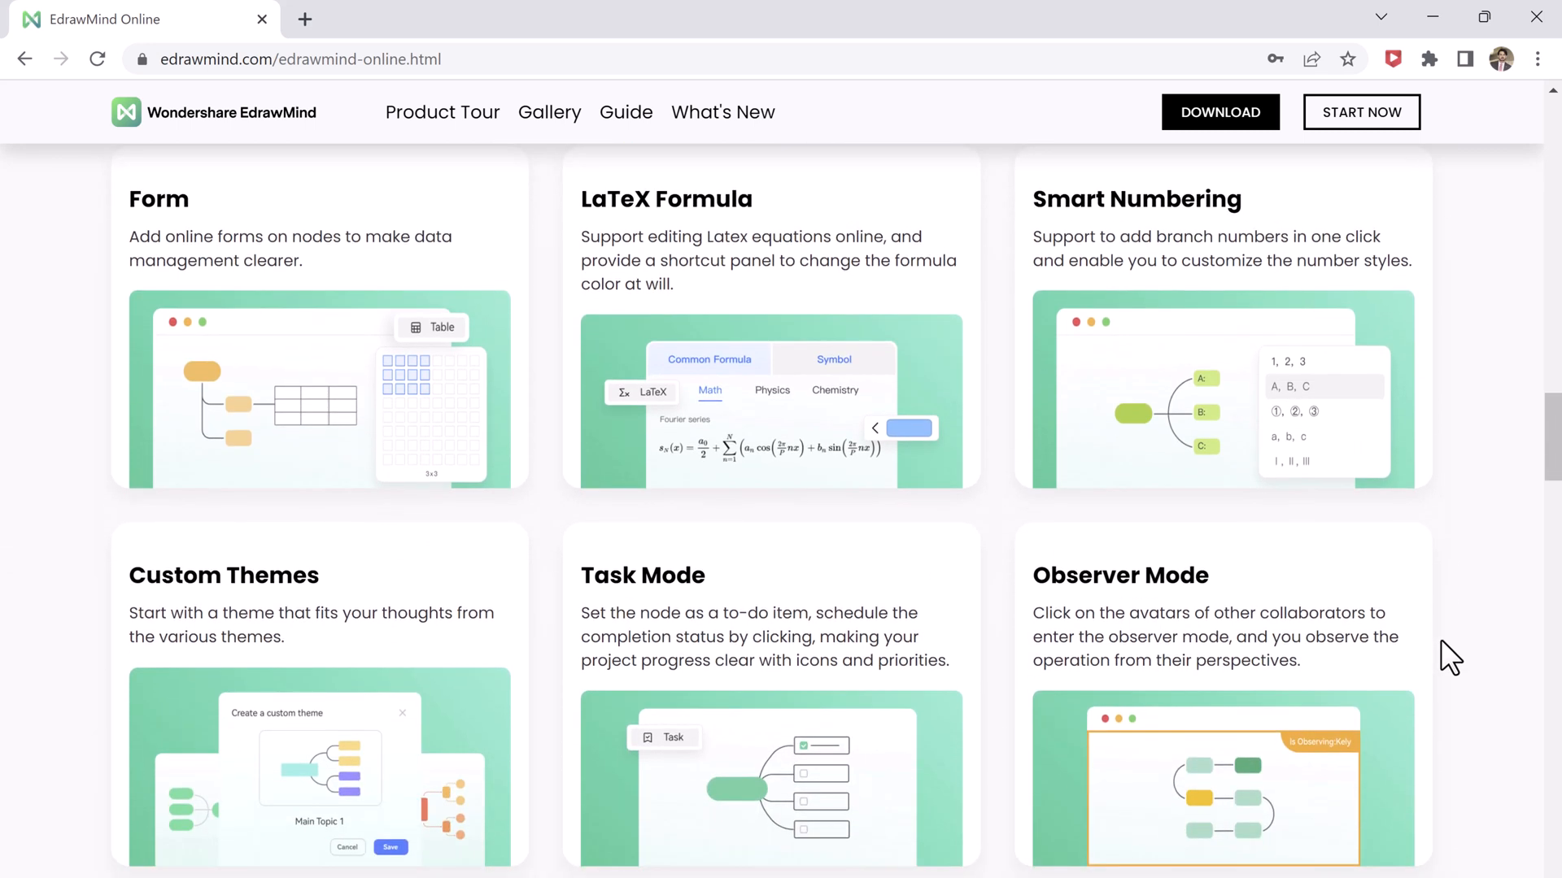
pyautogui.scroll(-3)
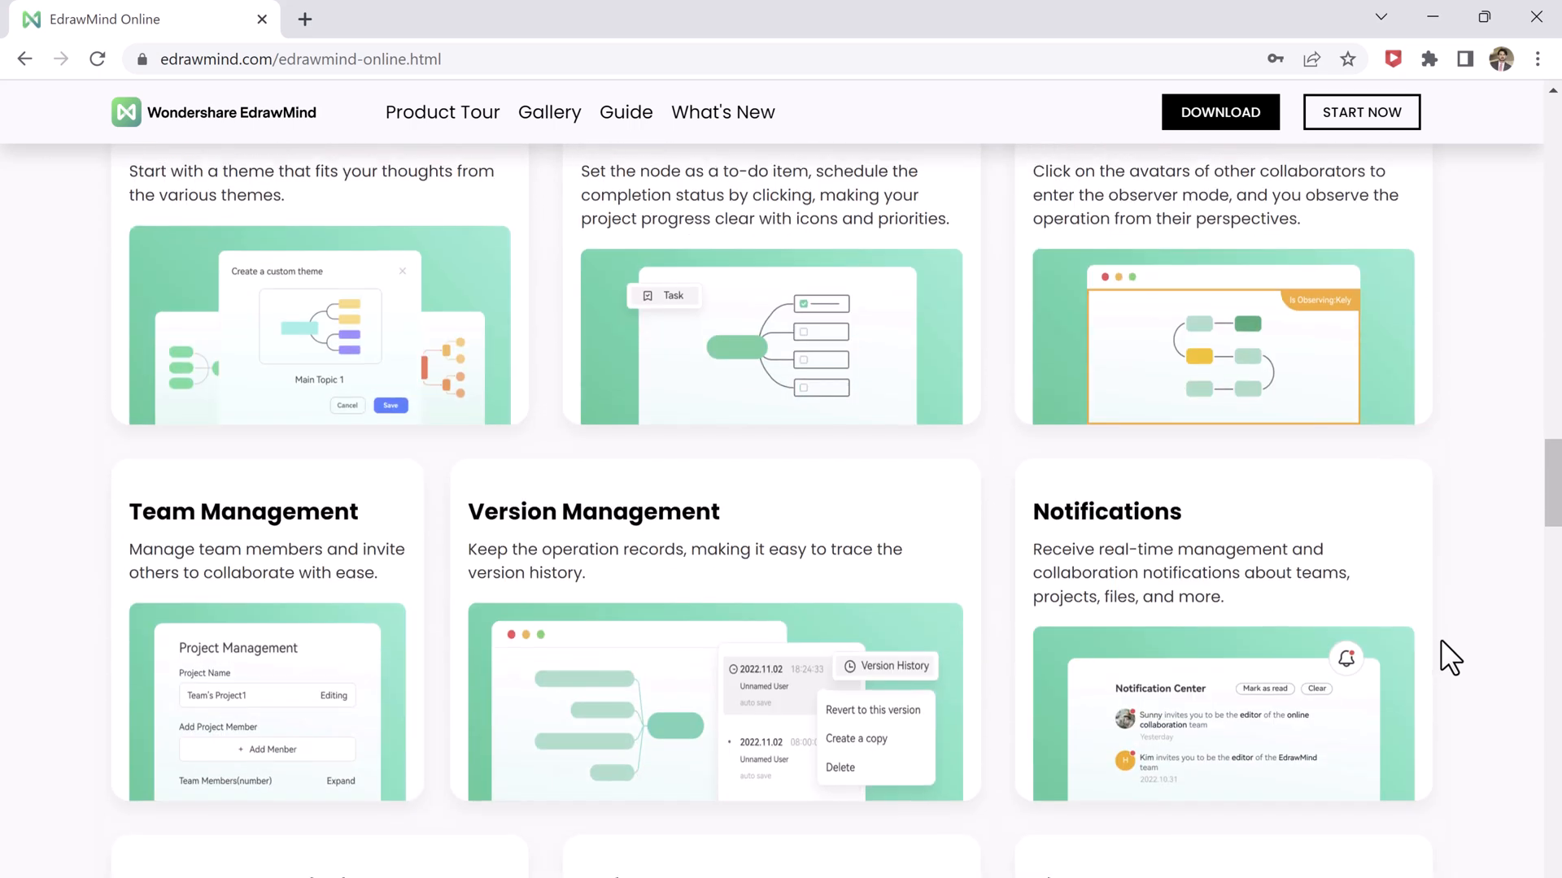
pyautogui.scroll(-3)
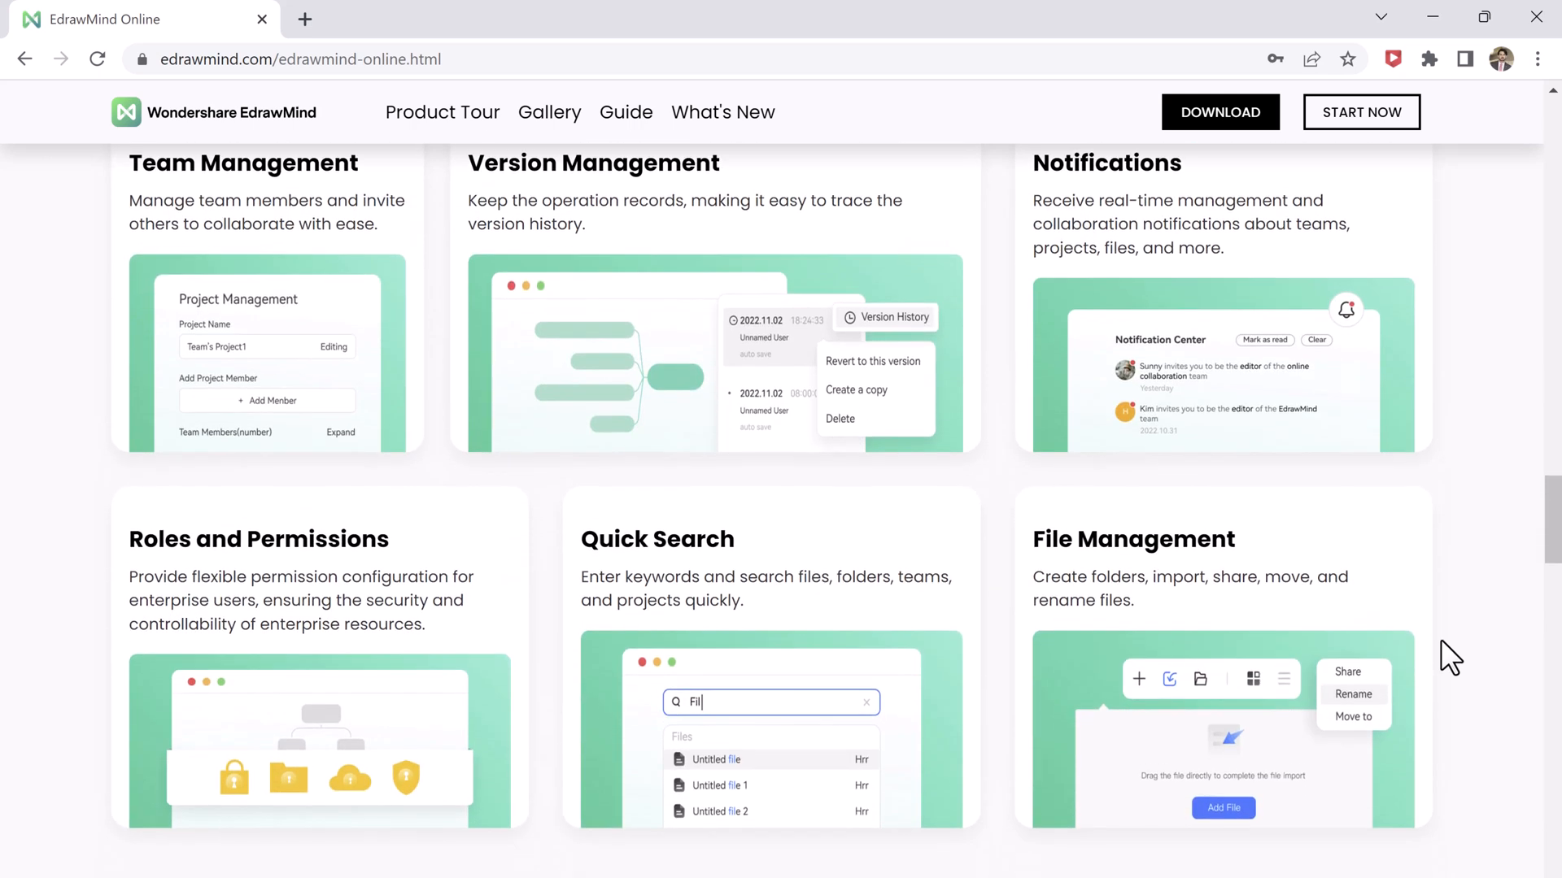
pyautogui.scroll(-3)
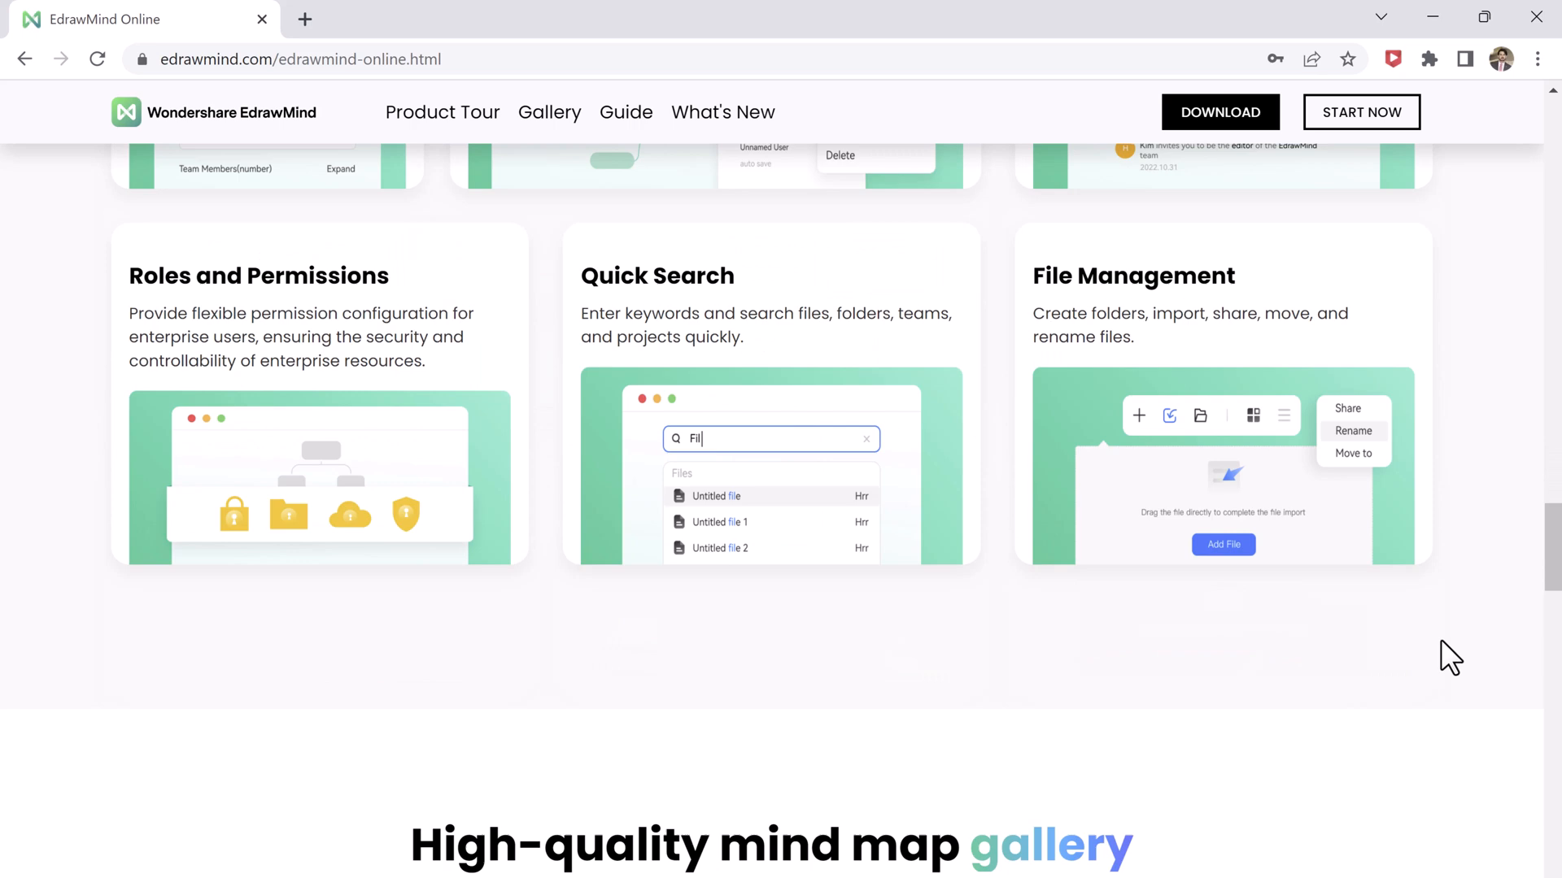
pyautogui.scroll(-3)
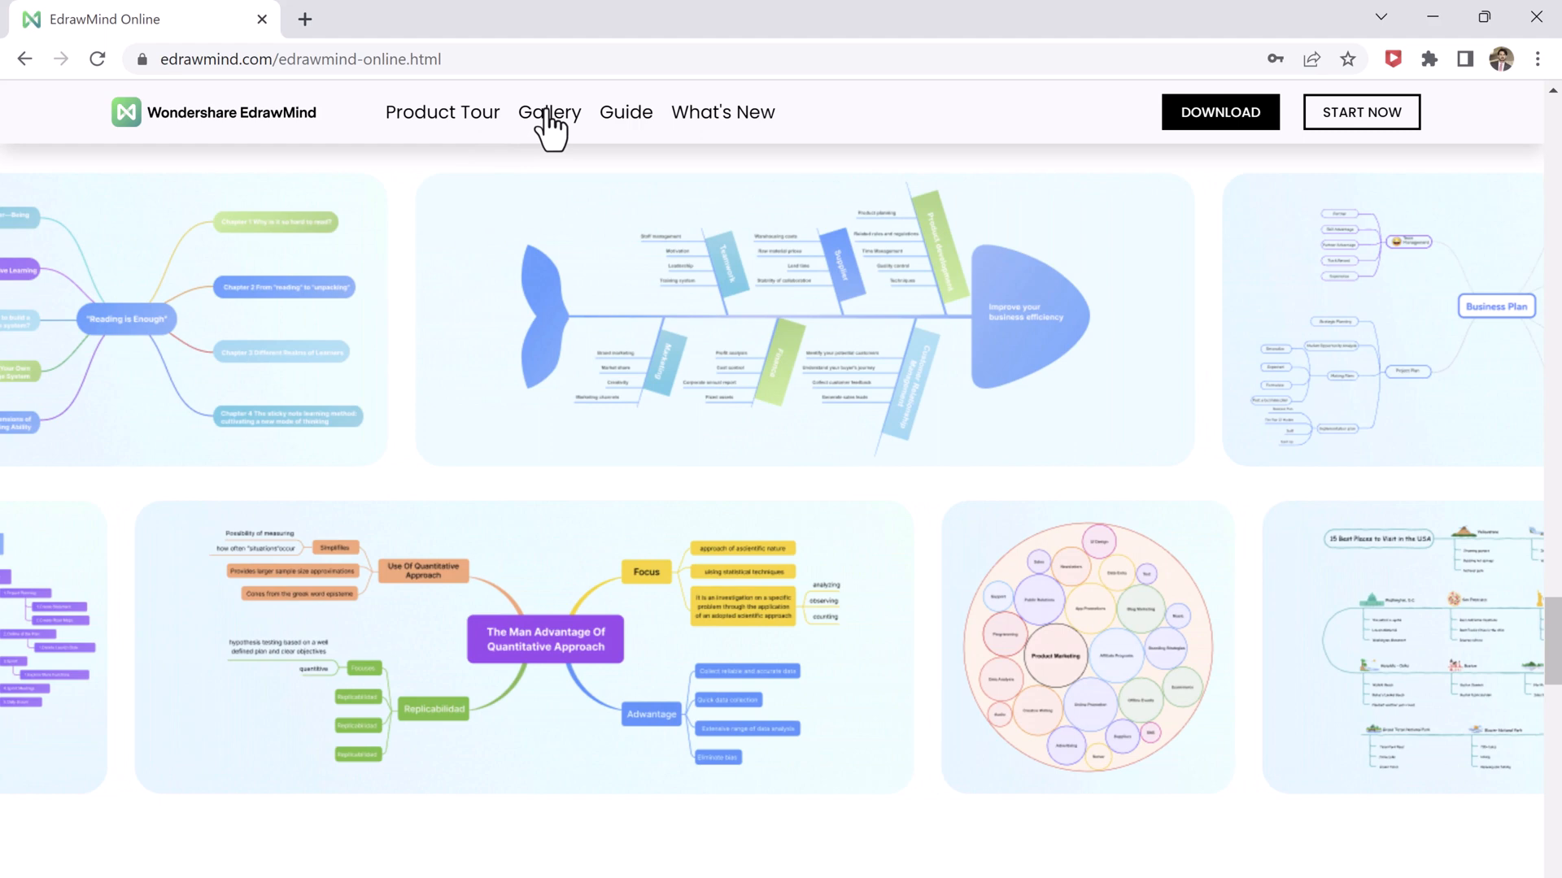
# Open the Mind Map Gallery page and scroll through its examples
pyautogui.click(549, 111)
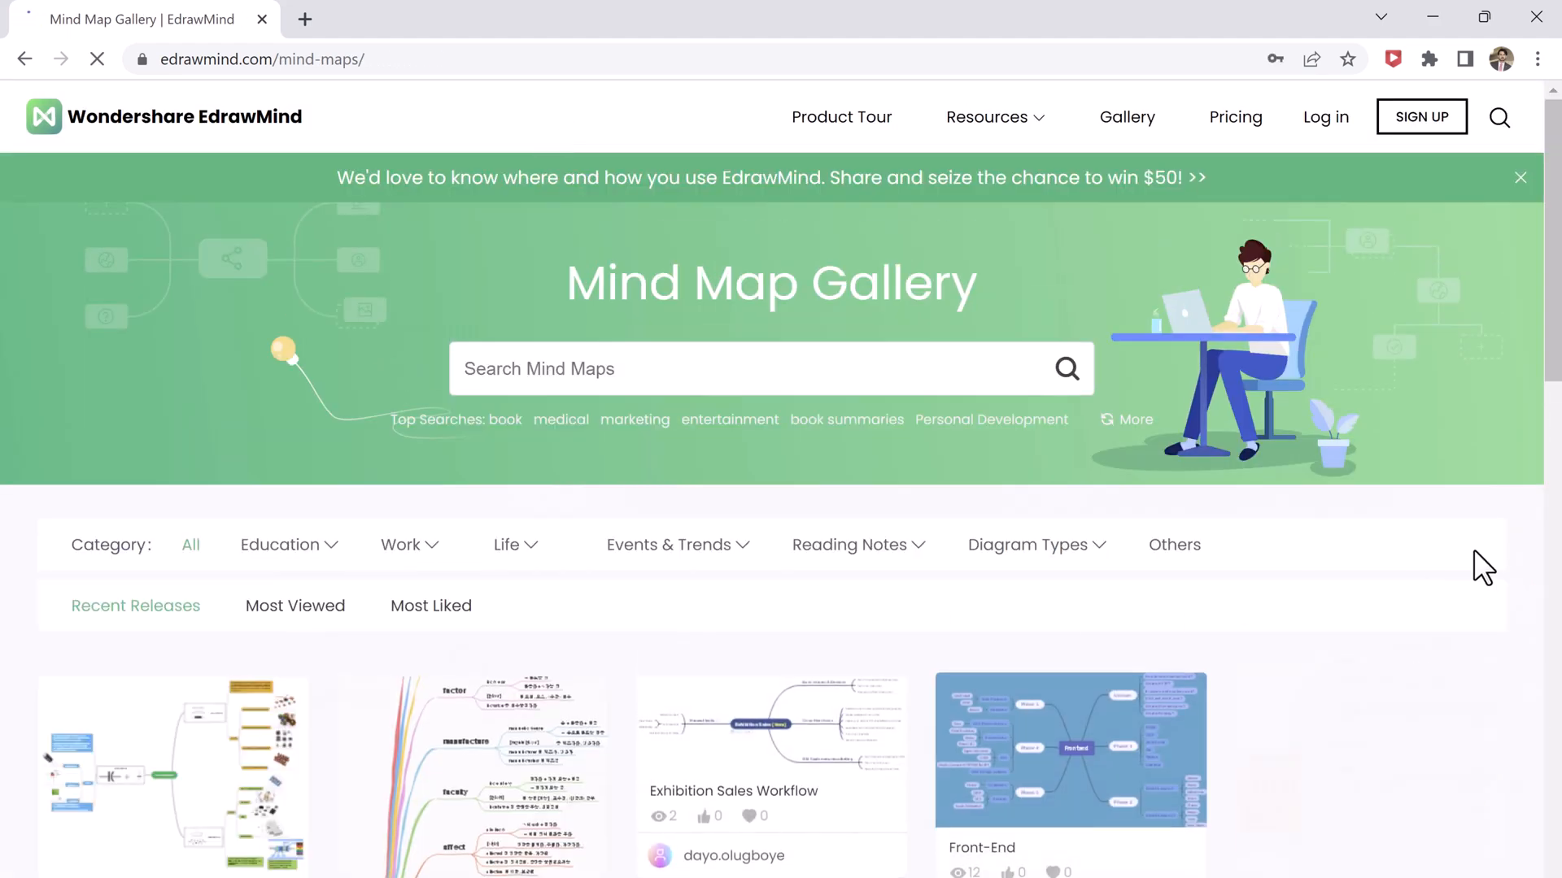
pyautogui.scroll(-3)
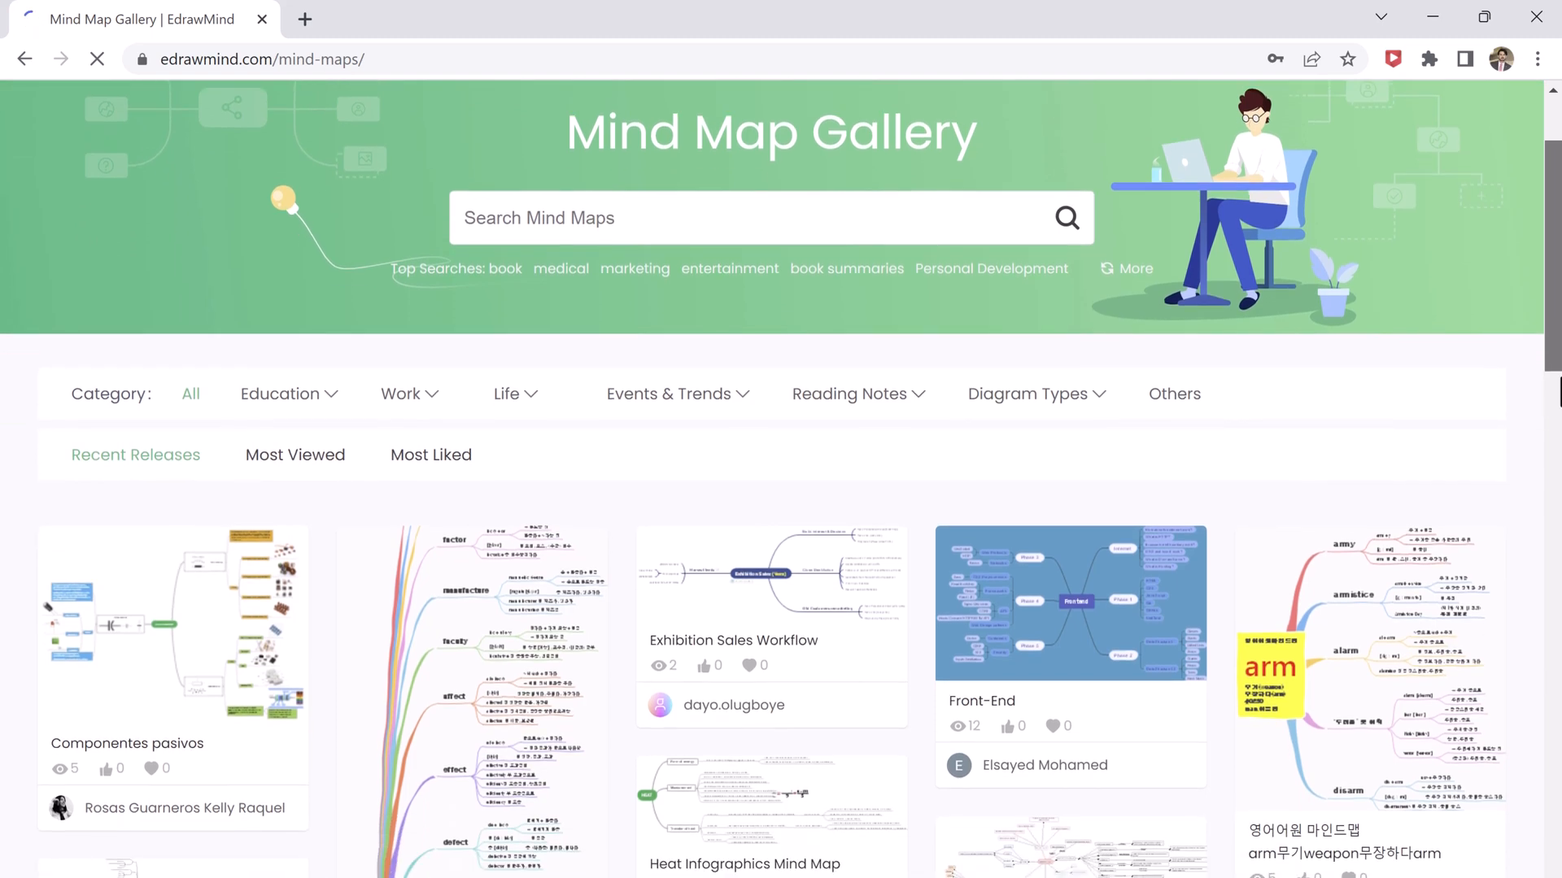
pyautogui.scroll(-3)
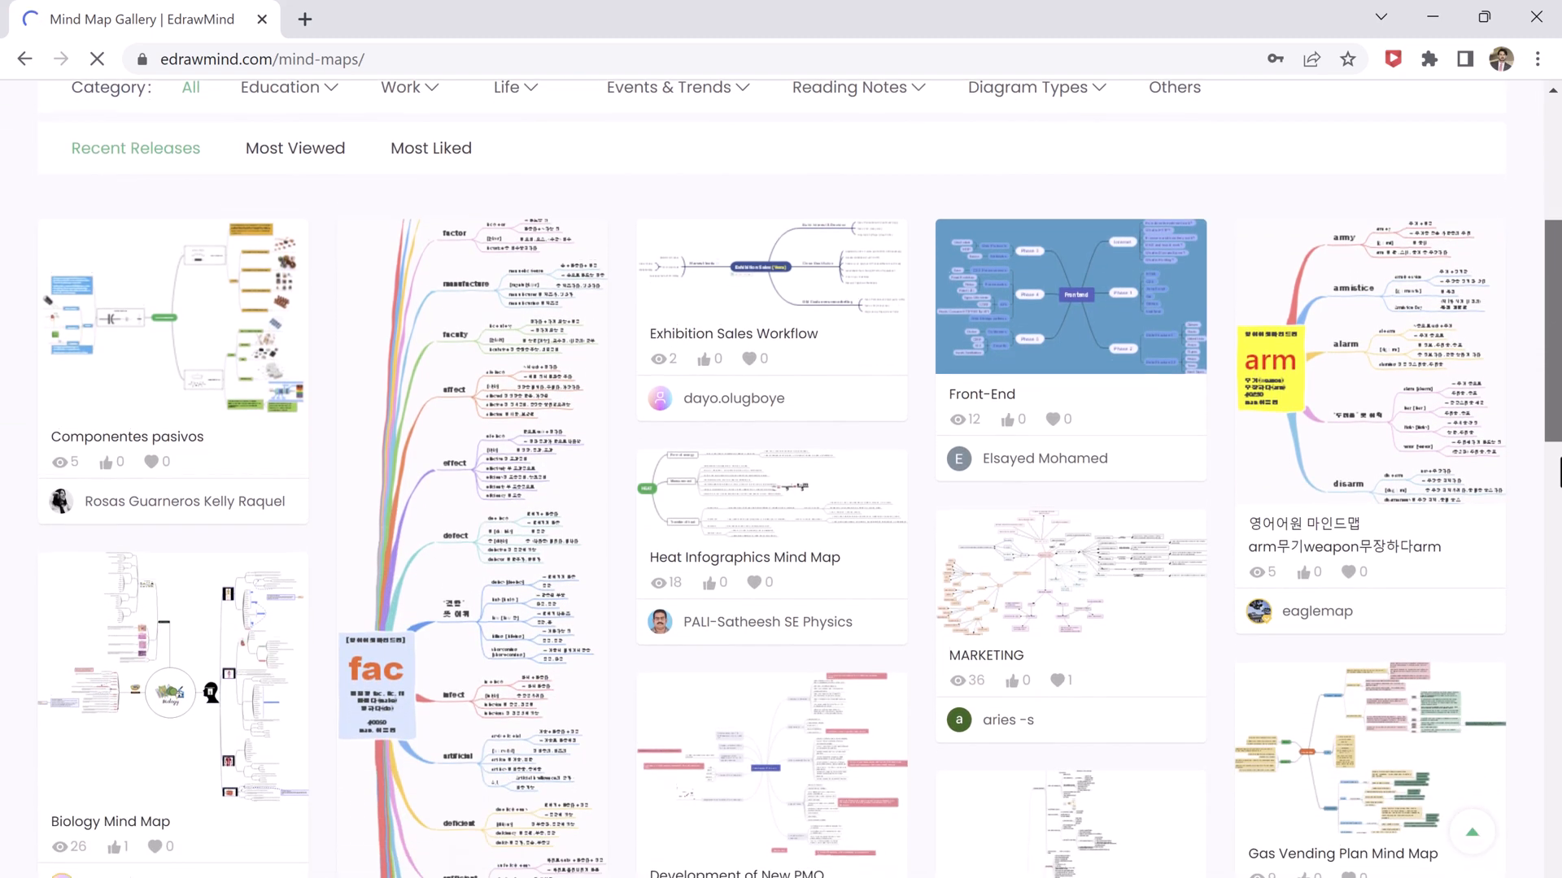
pyautogui.scroll(-3)
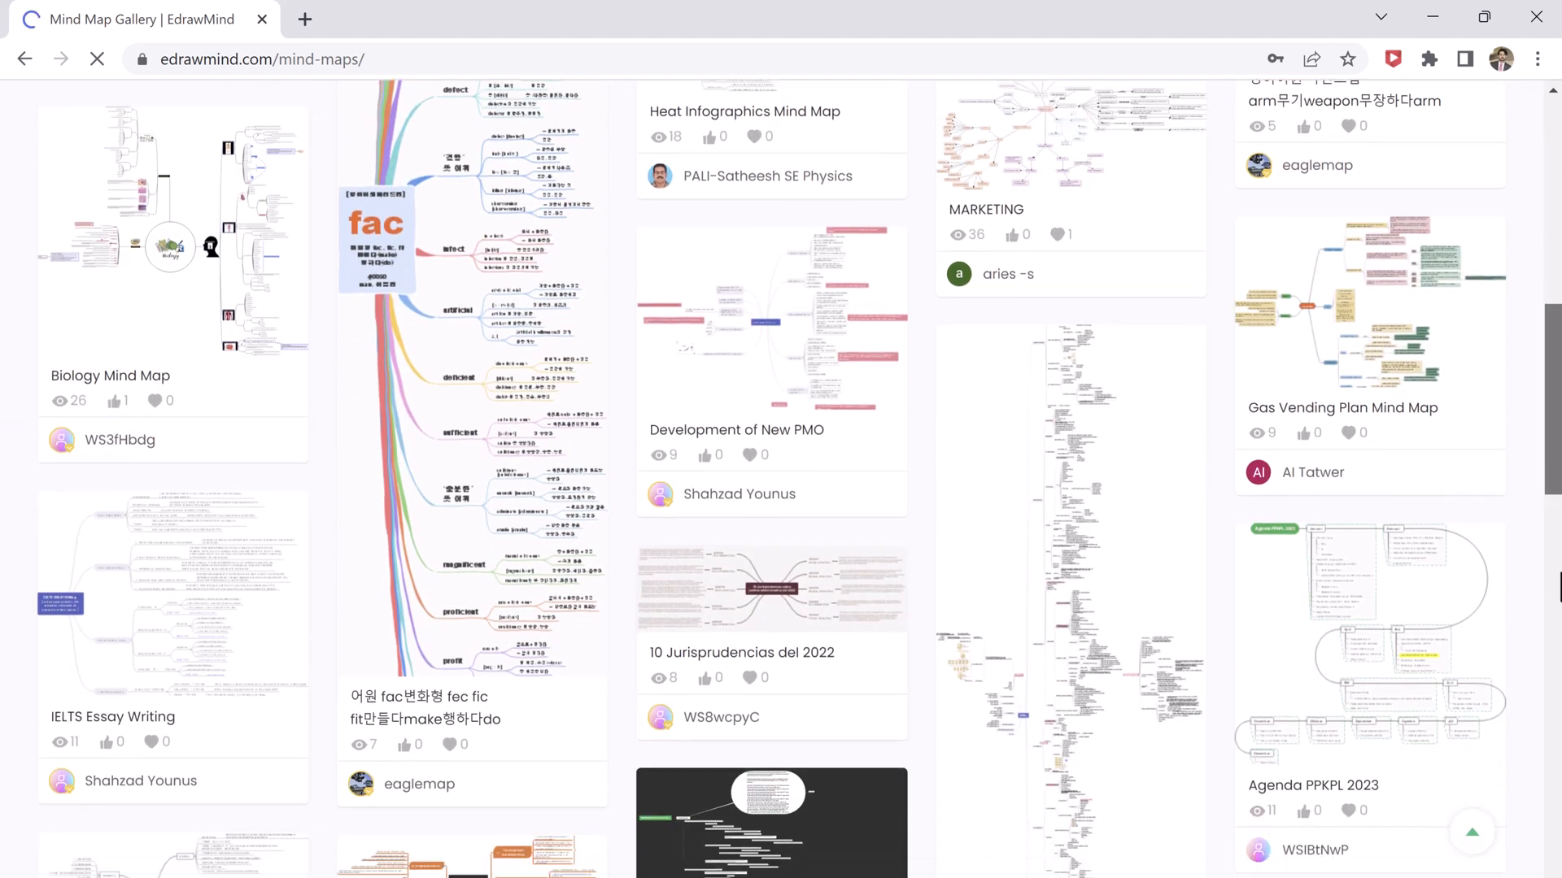
pyautogui.scroll(-3)
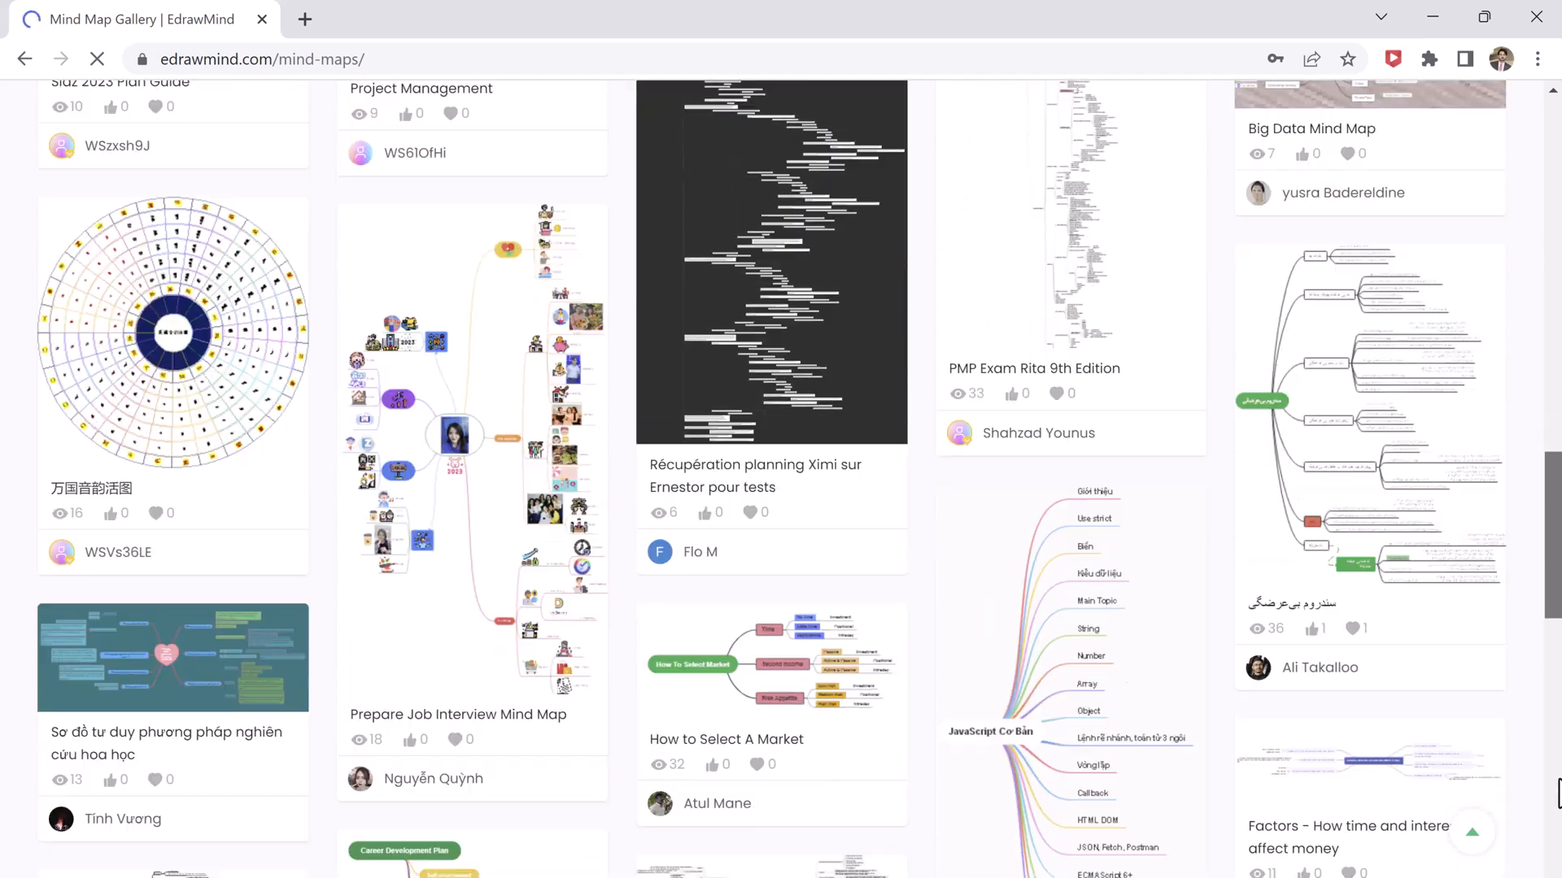
pyautogui.scroll(-3)
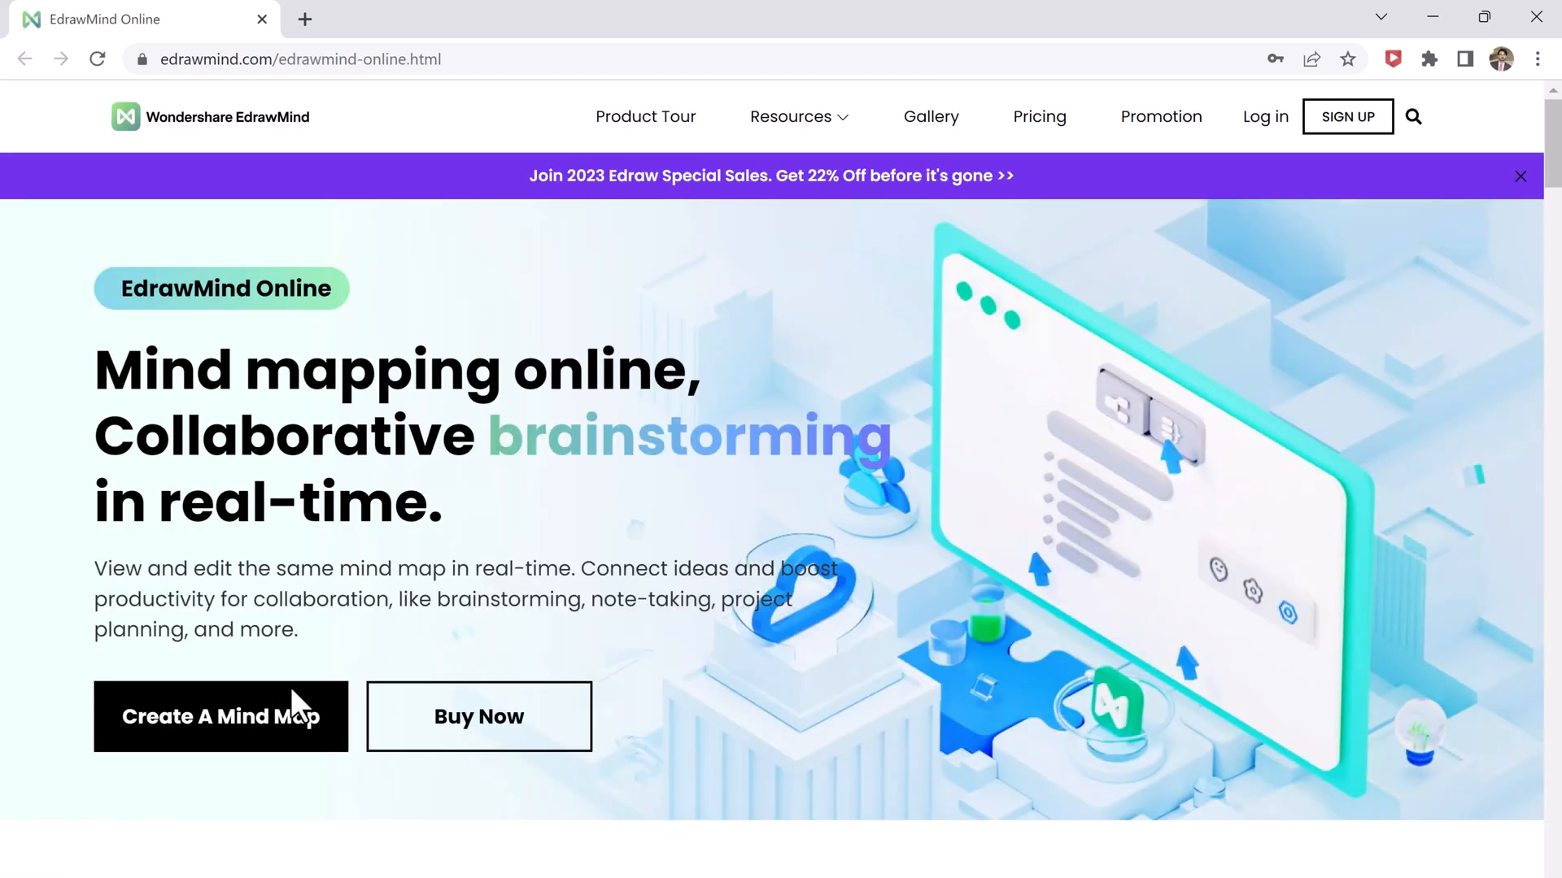
# Create a new mind map and scroll down to the Local Examples' Case Study template
pyautogui.click(220, 716)
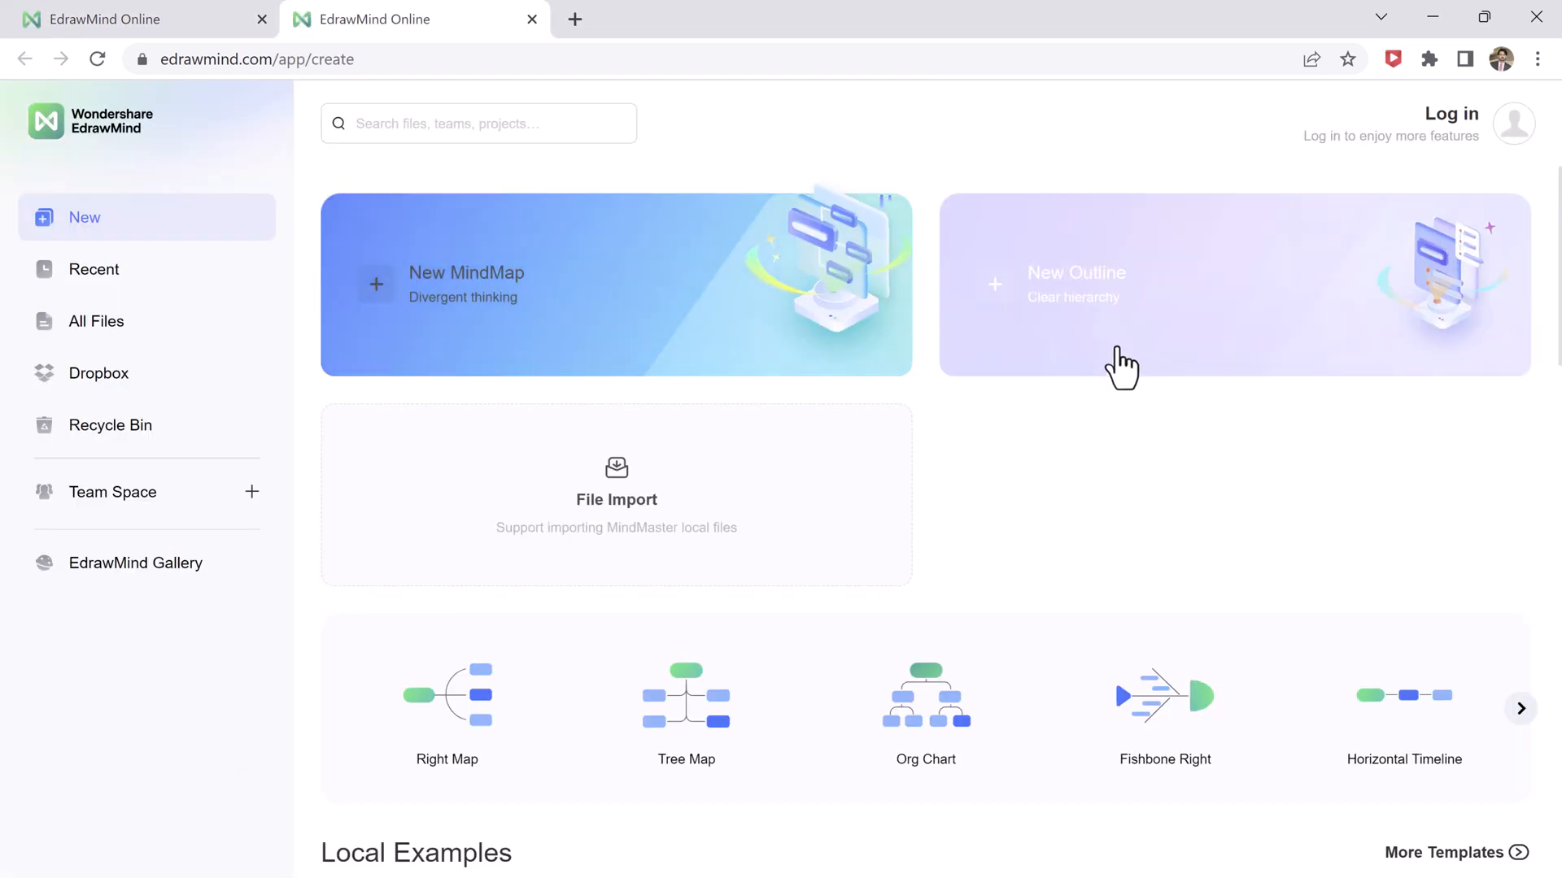
pyautogui.moveTo(573, 648)
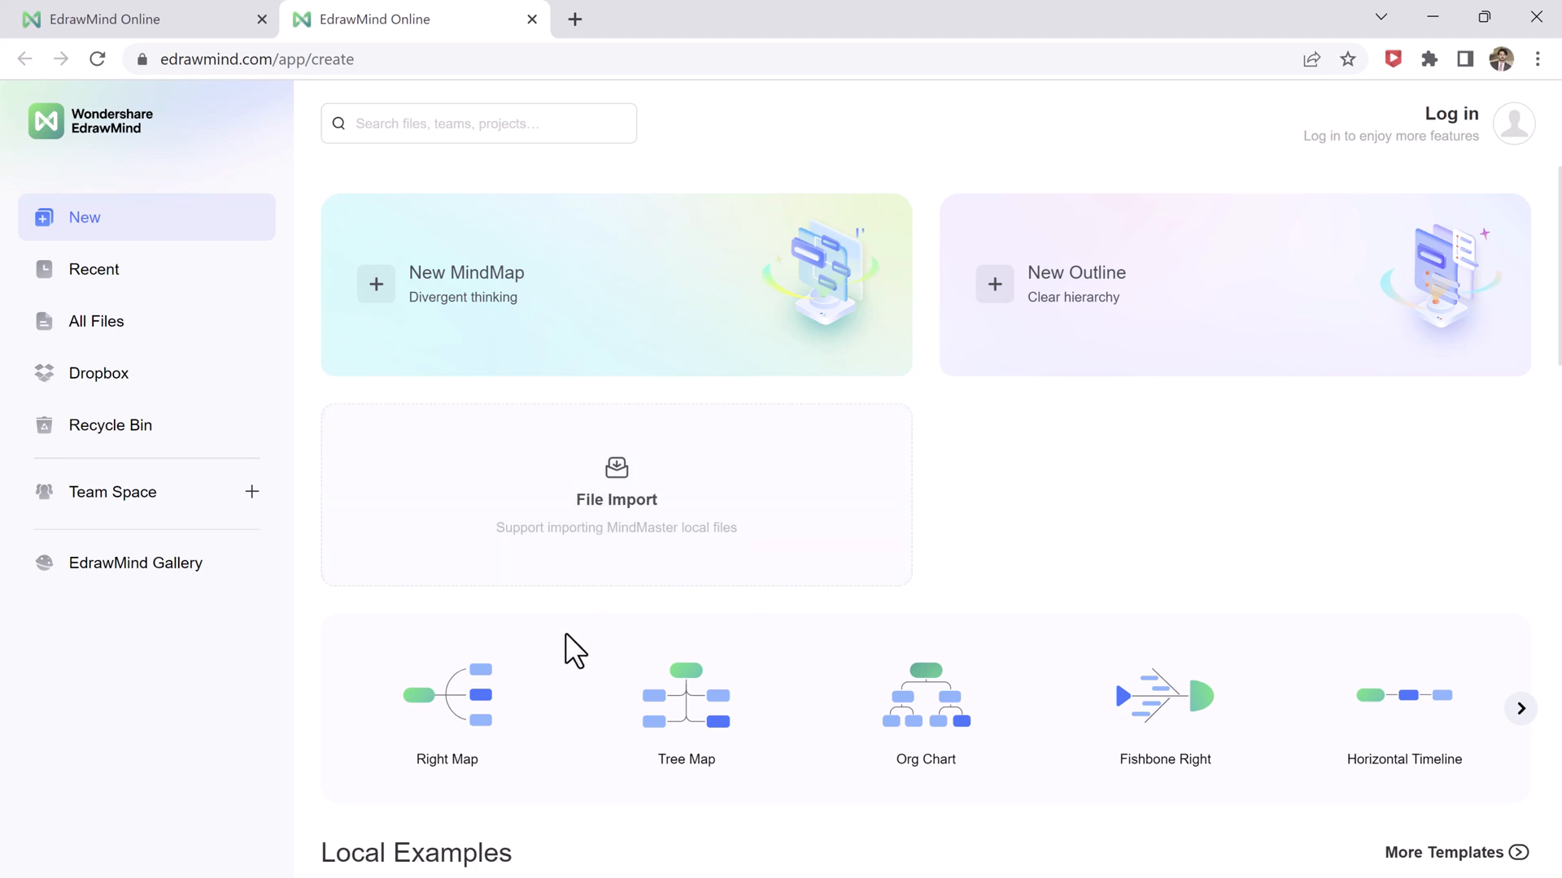
pyautogui.scroll(-3)
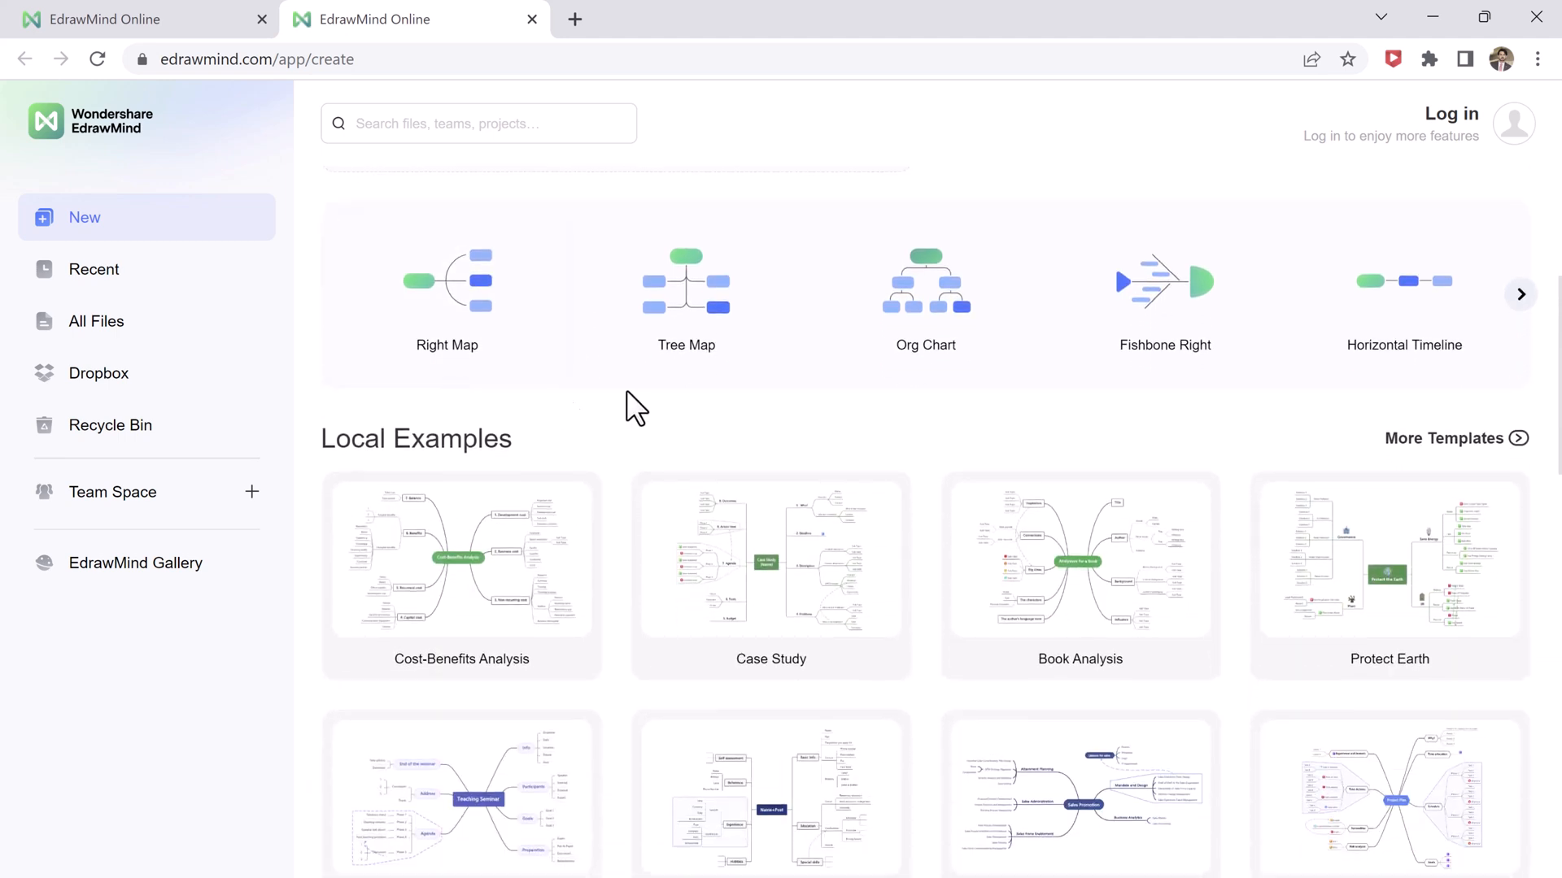
pyautogui.scroll(-3)
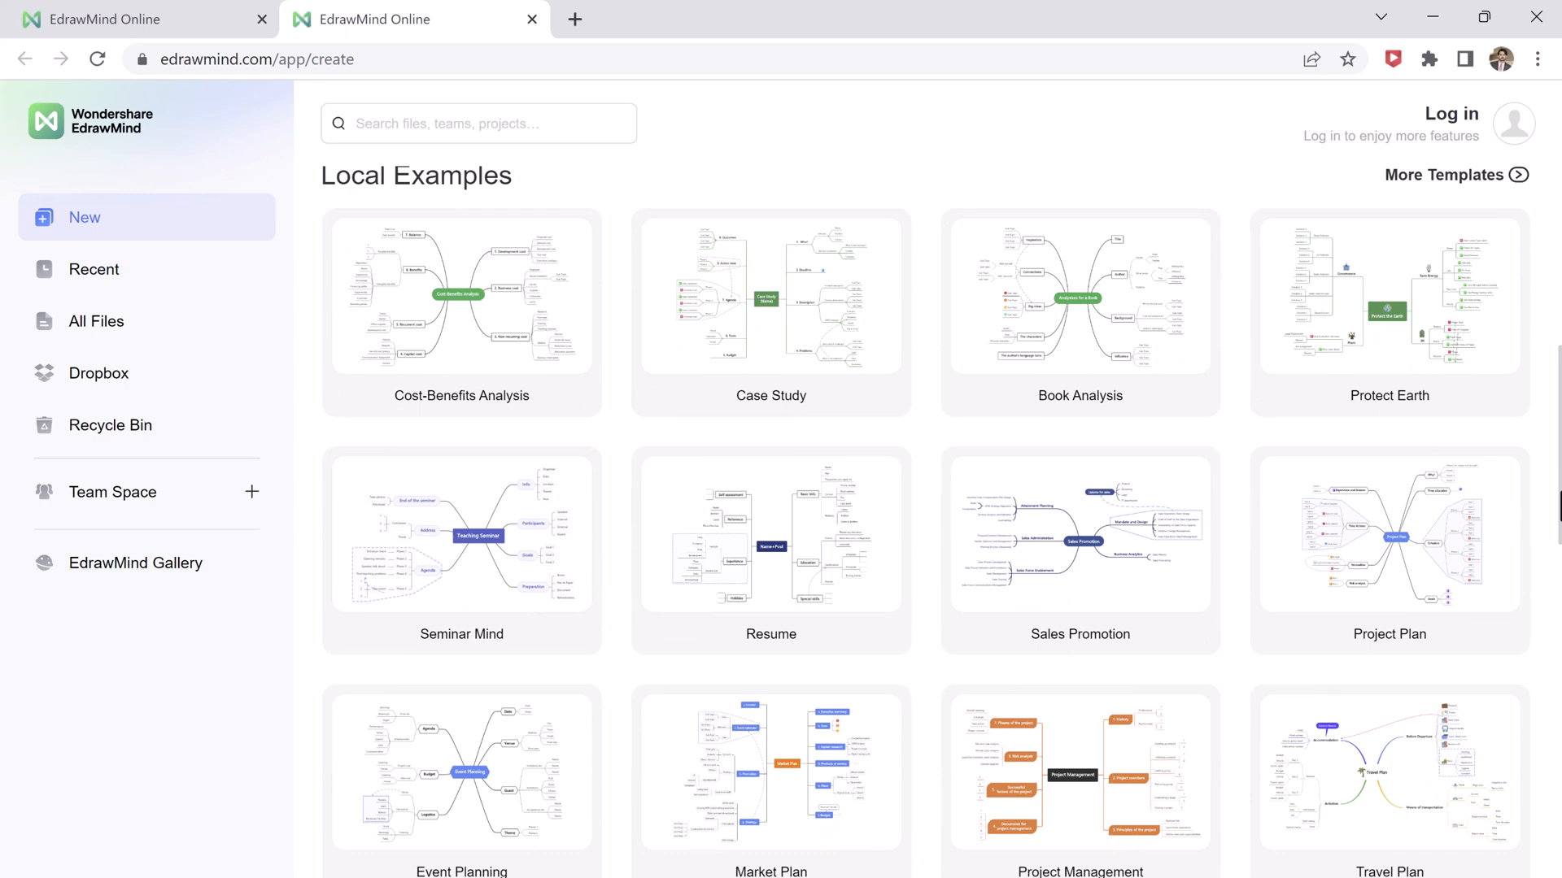
pyautogui.scroll(-3)
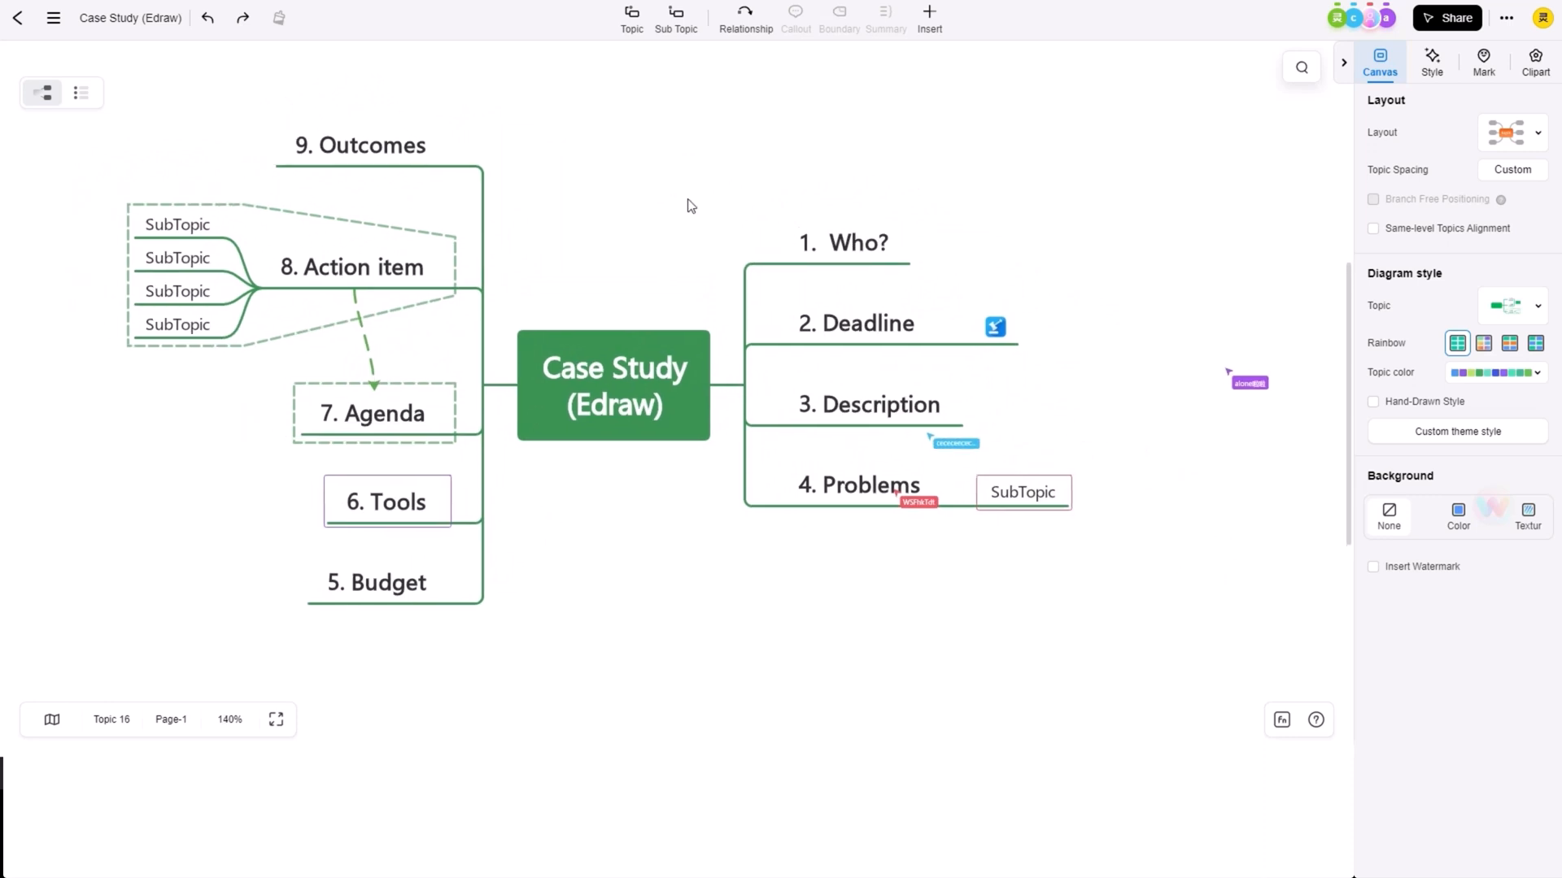
# Add subtopics under the Who? branch, typing text such as 'Contact'
pyautogui.click(843, 242)
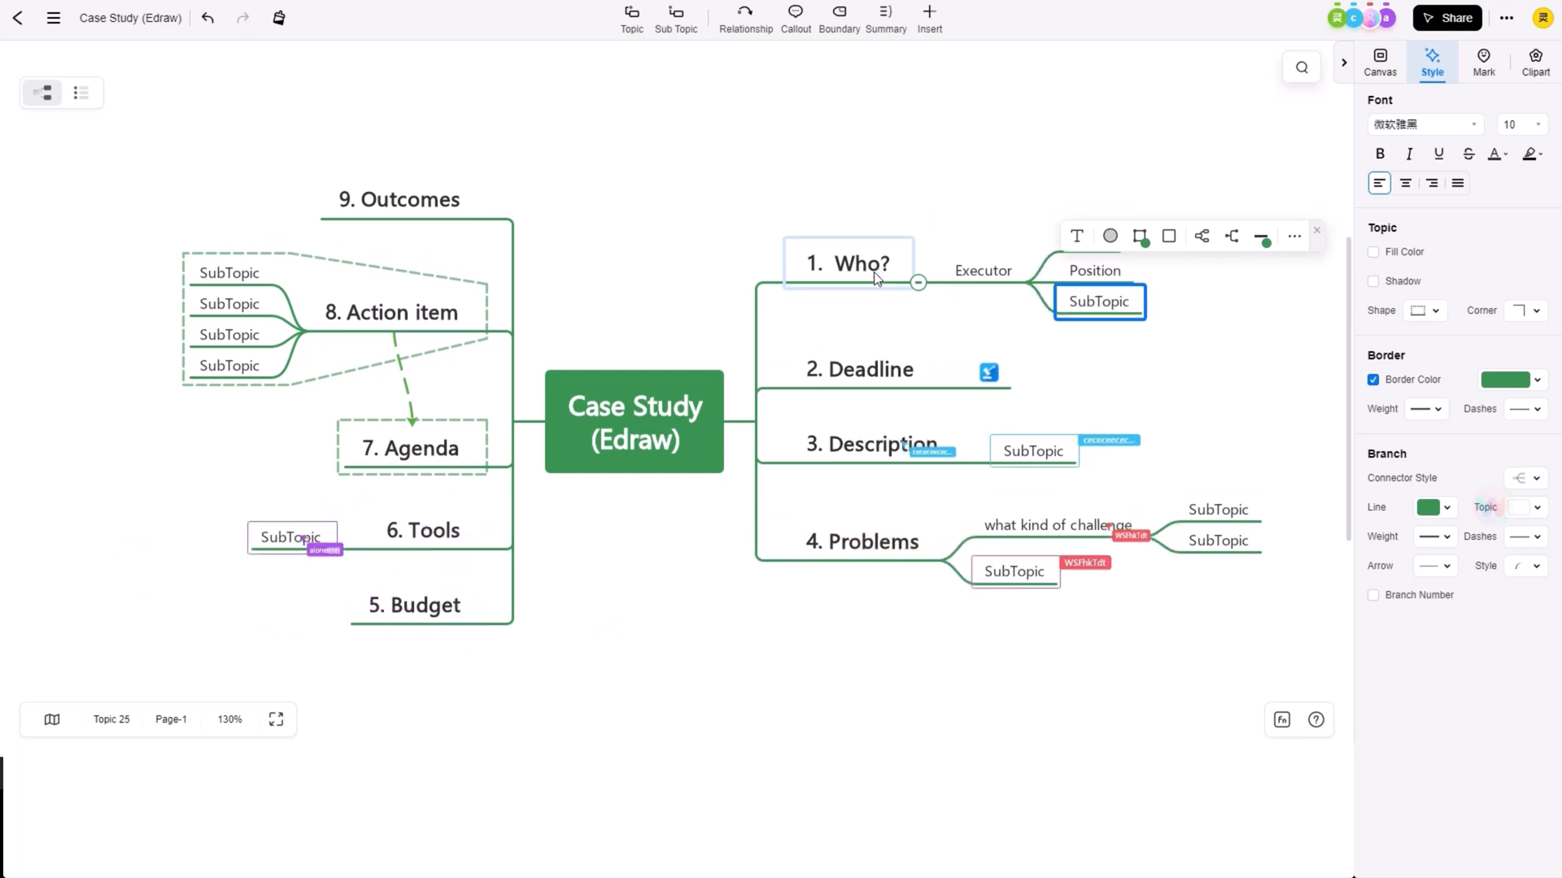
pyautogui.write('Contact')
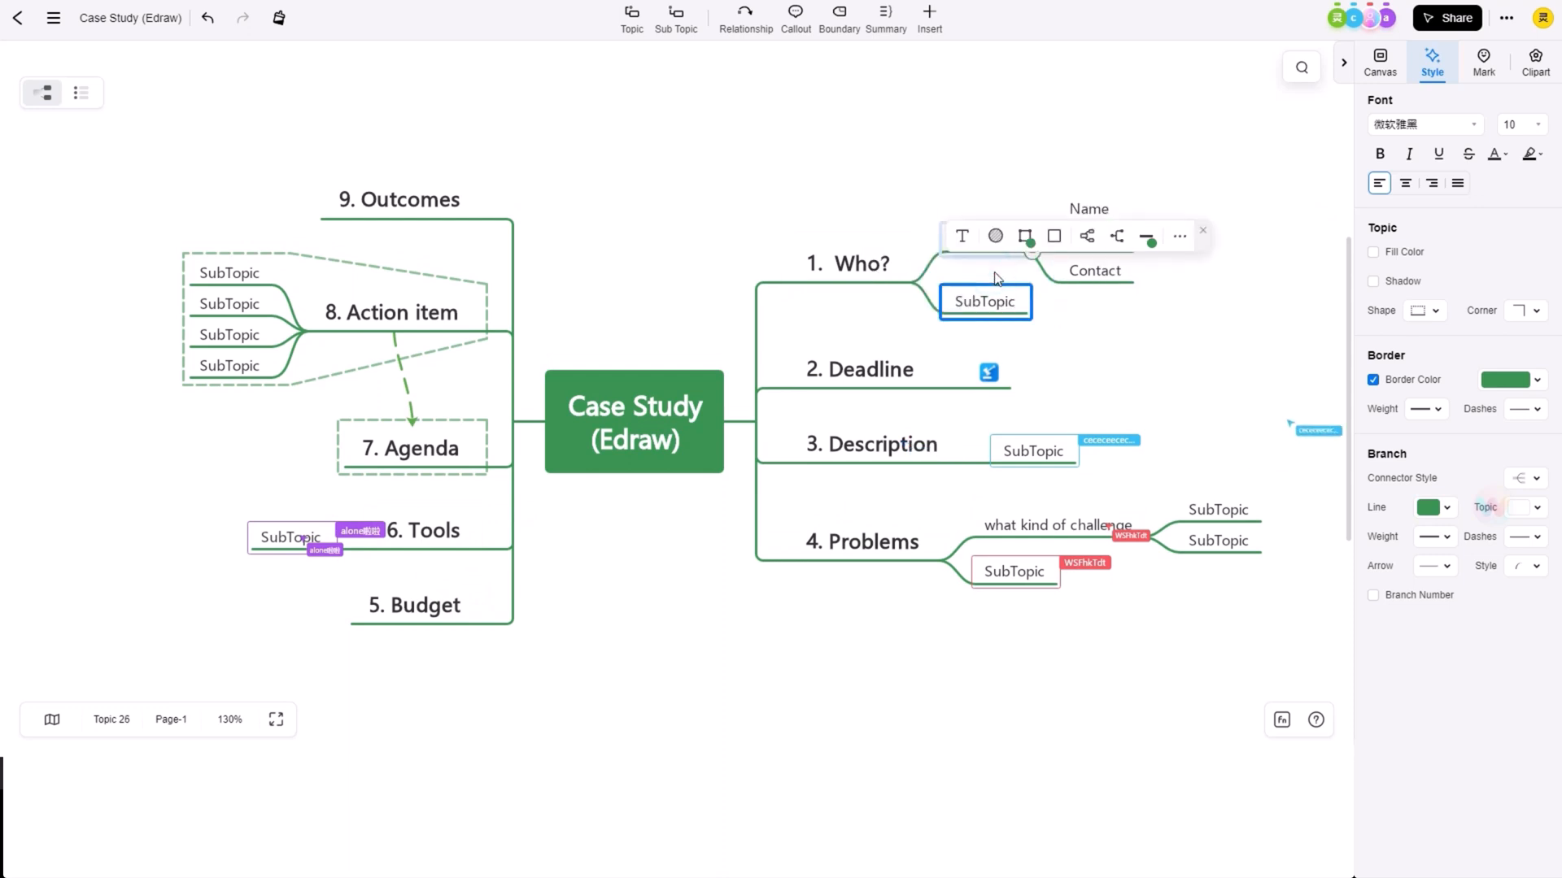
pyautogui.write('Who are customers?')
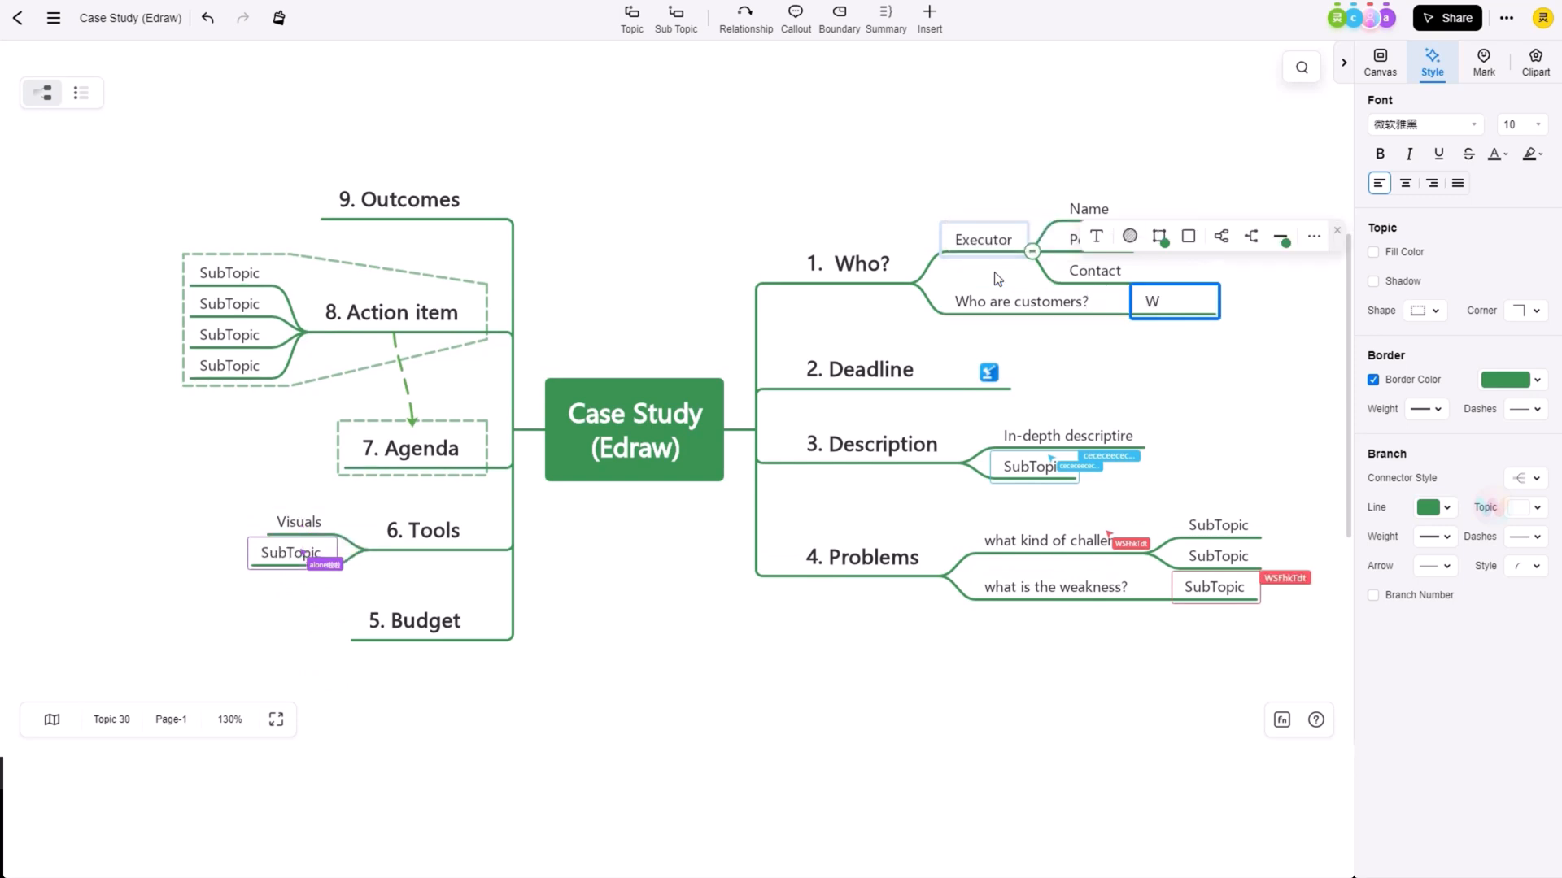
pyautogui.write("hat's")
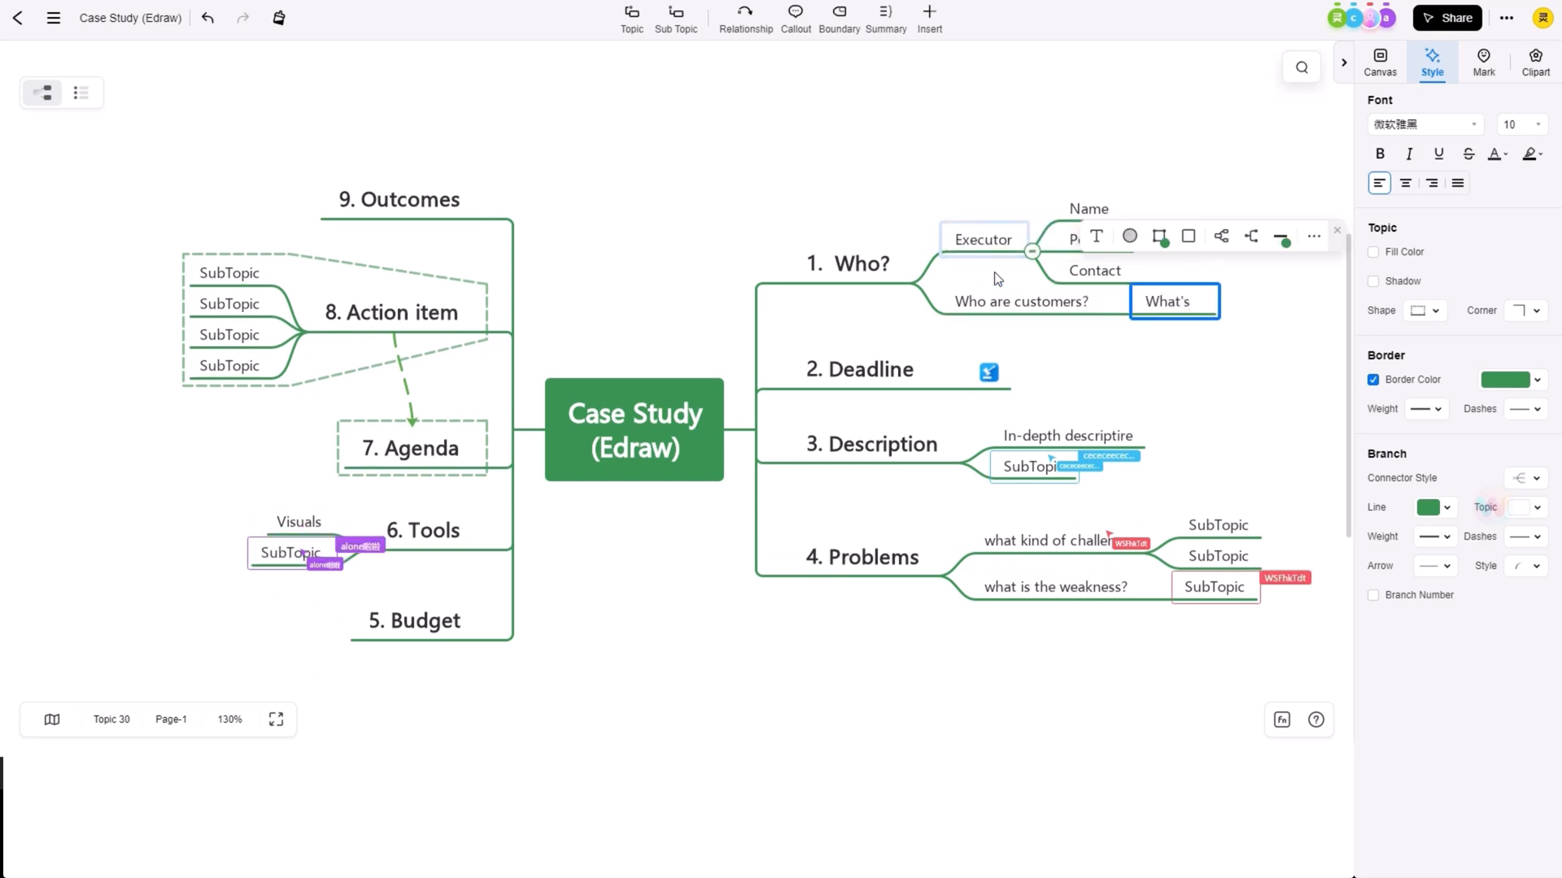
pyautogui.write('is their business?')
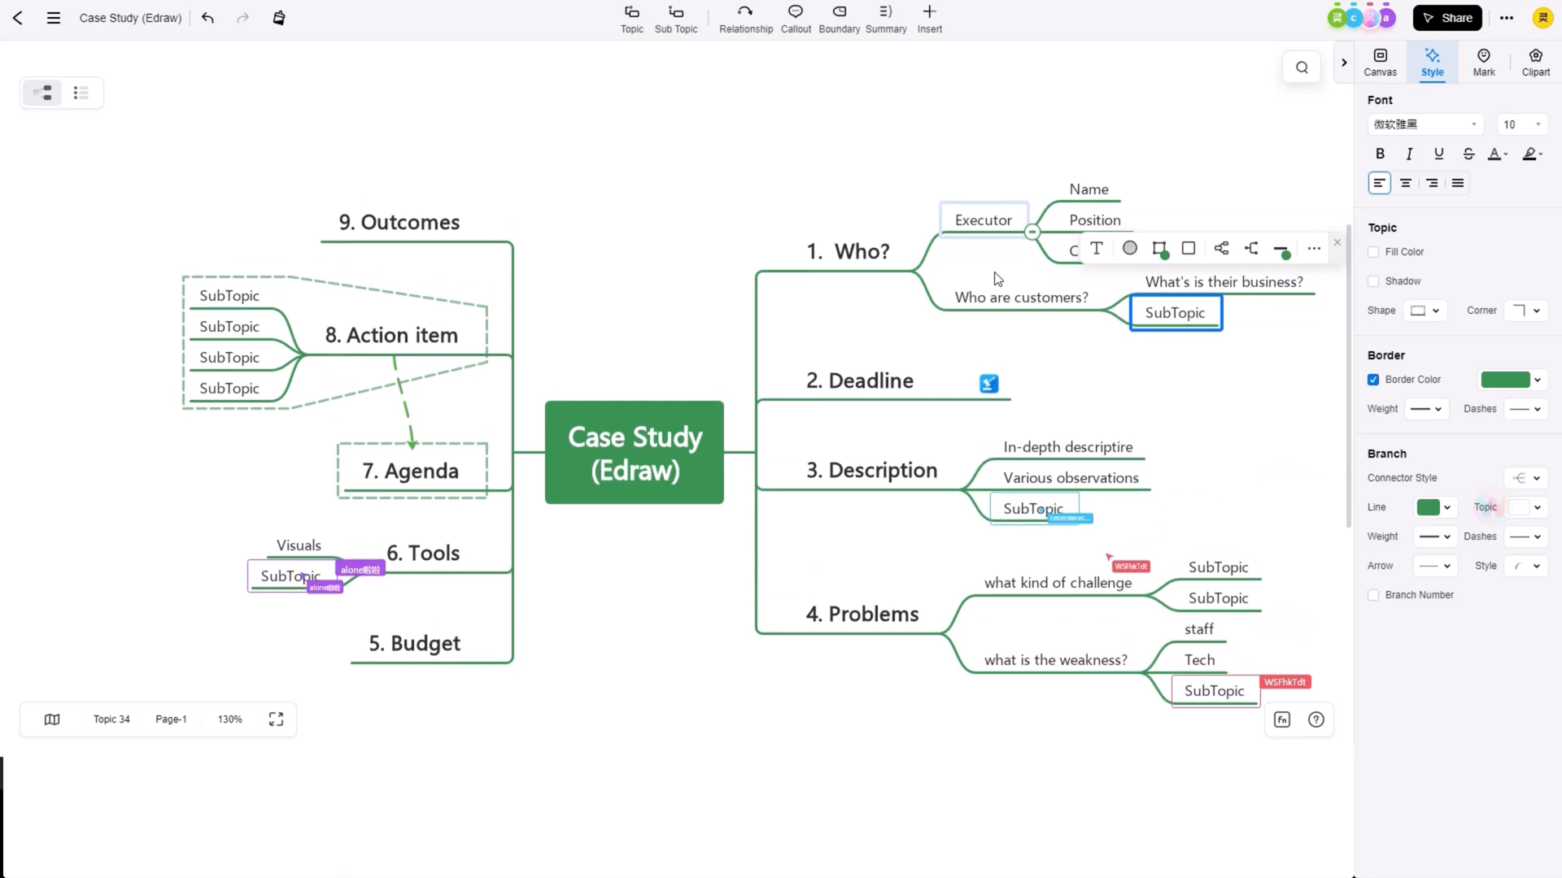
pyautogui.write('Contact')
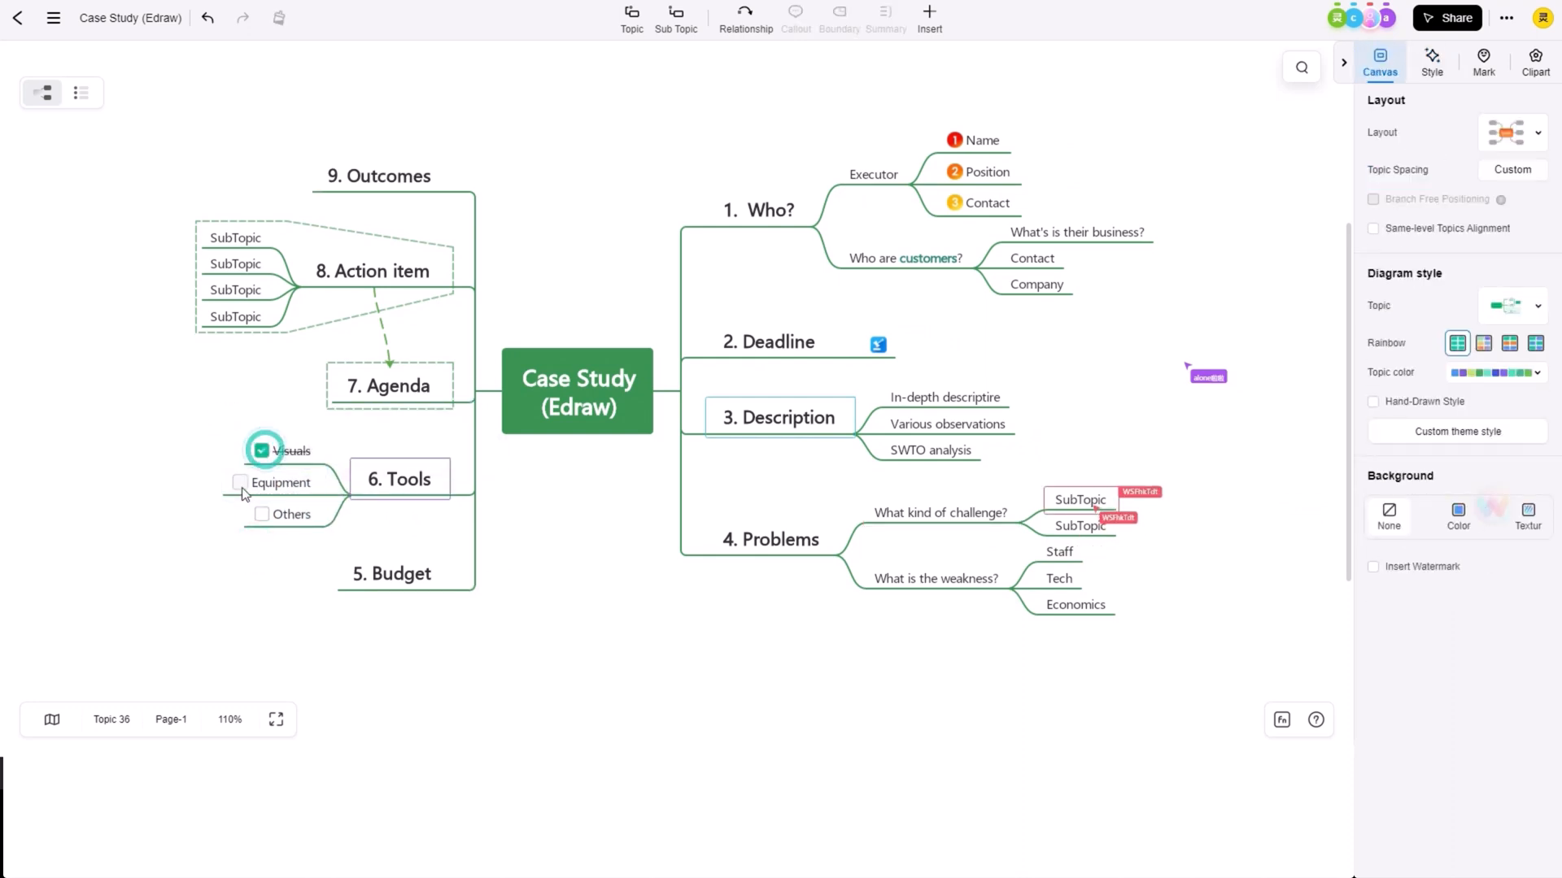
# Untick Visuals and apply a boxed topic style to all topics
pyautogui.click(241, 483)
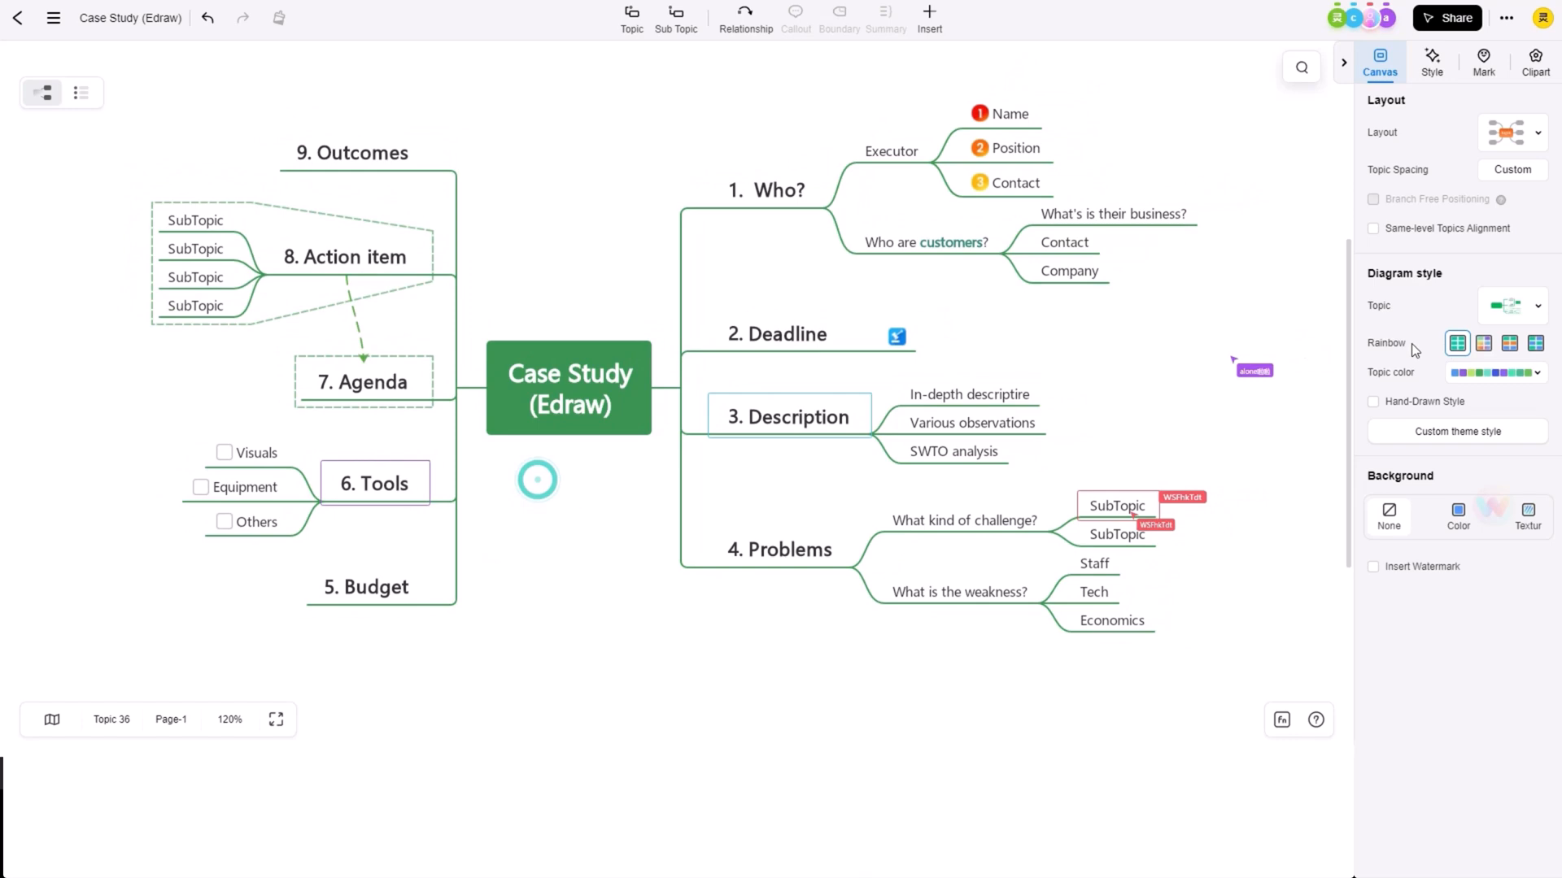
pyautogui.click(1509, 306)
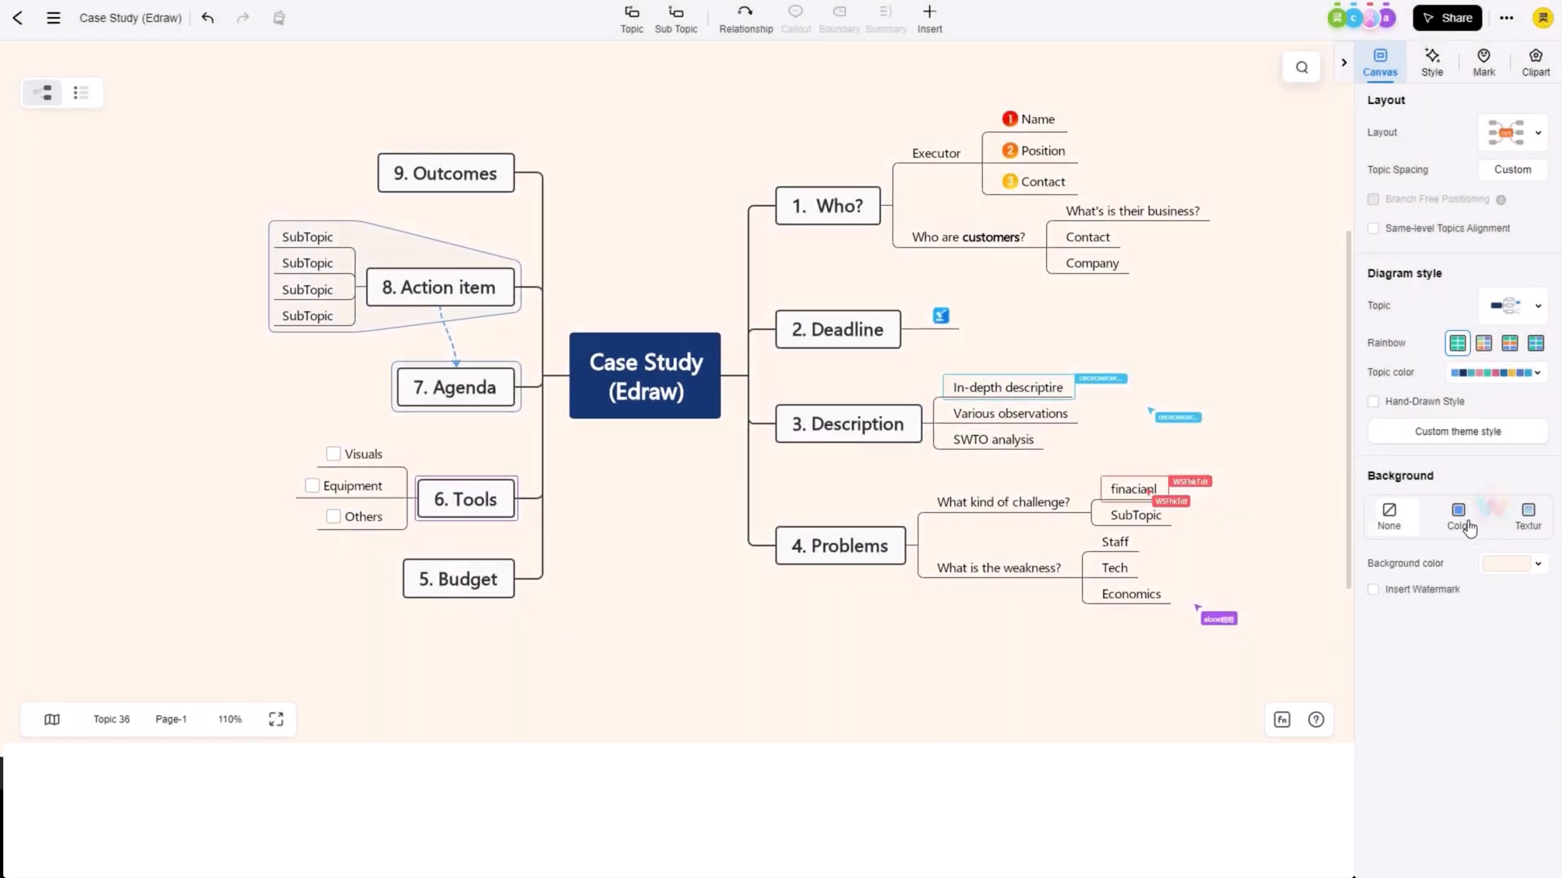
# Set the canvas background colour to teal, then close the editor
pyautogui.click(1456, 516)
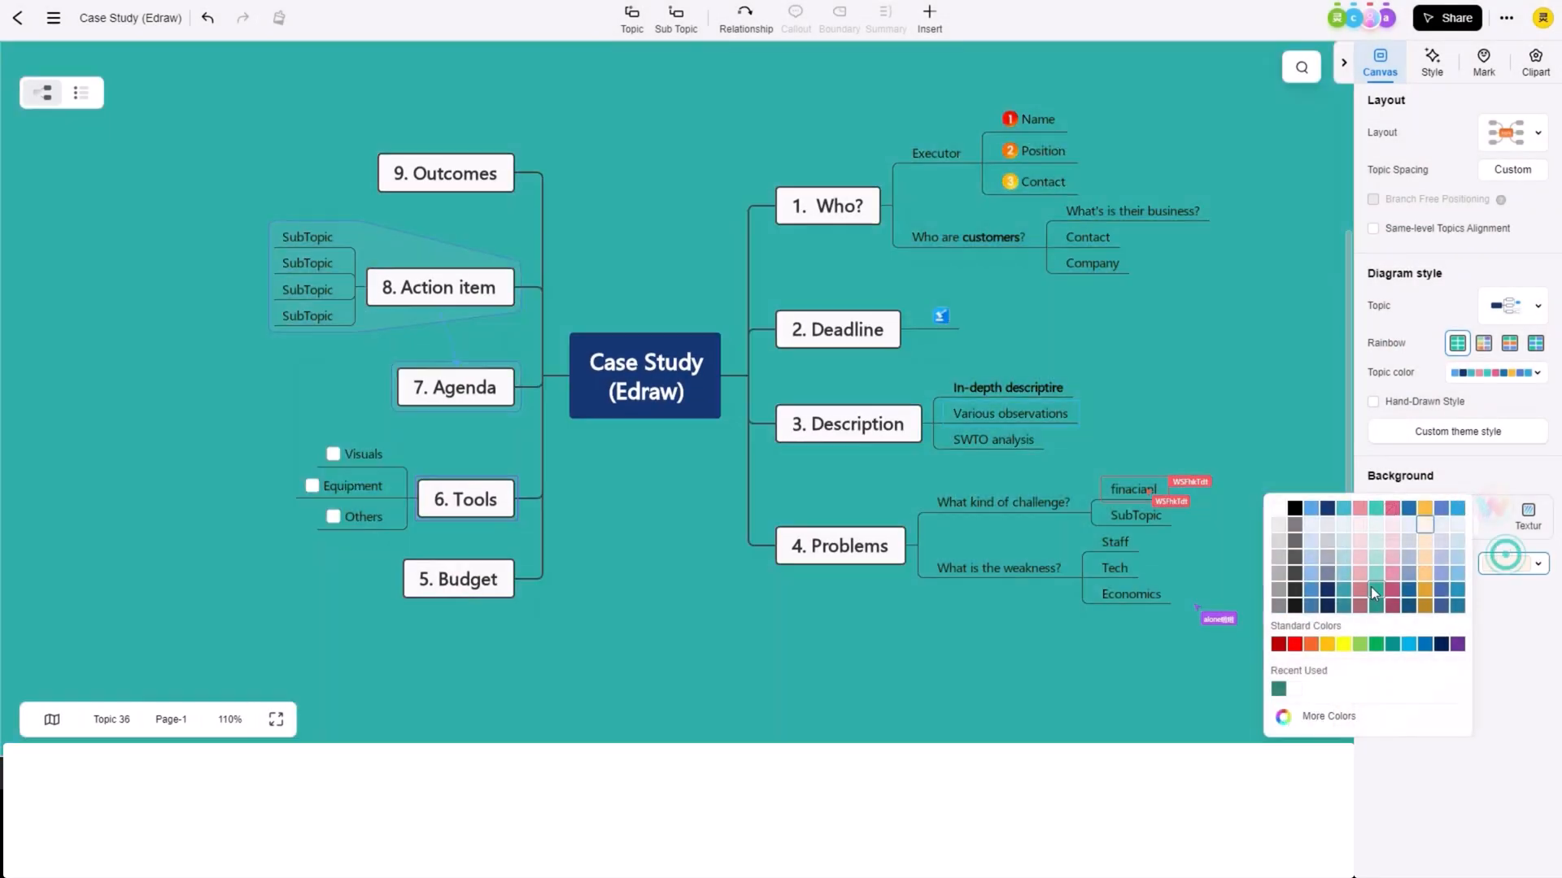
pyautogui.click(1374, 557)
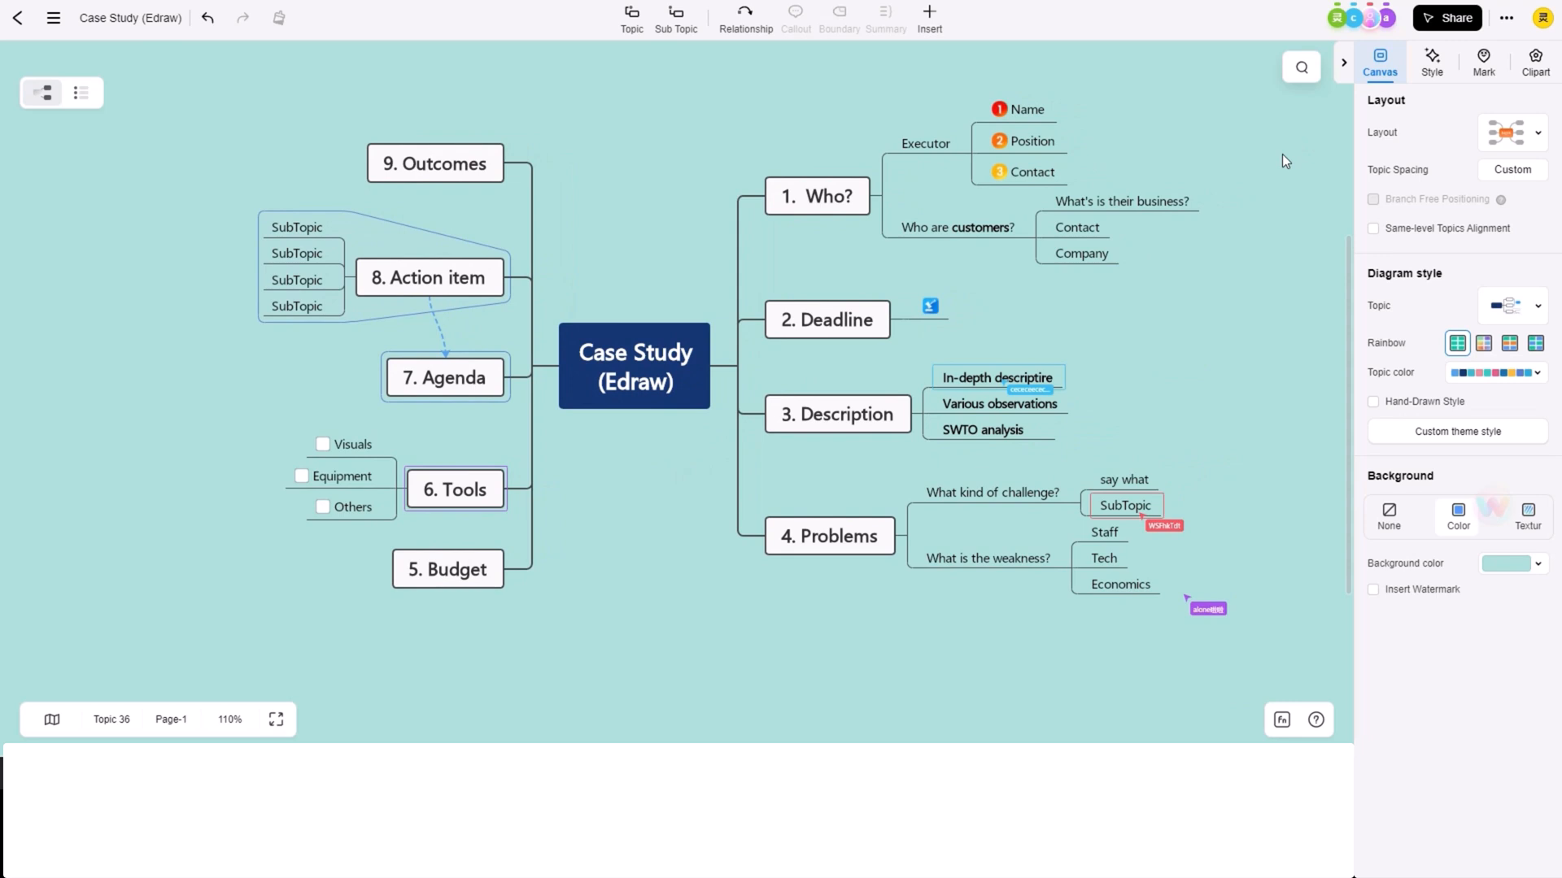
pyautogui.click(82, 92)
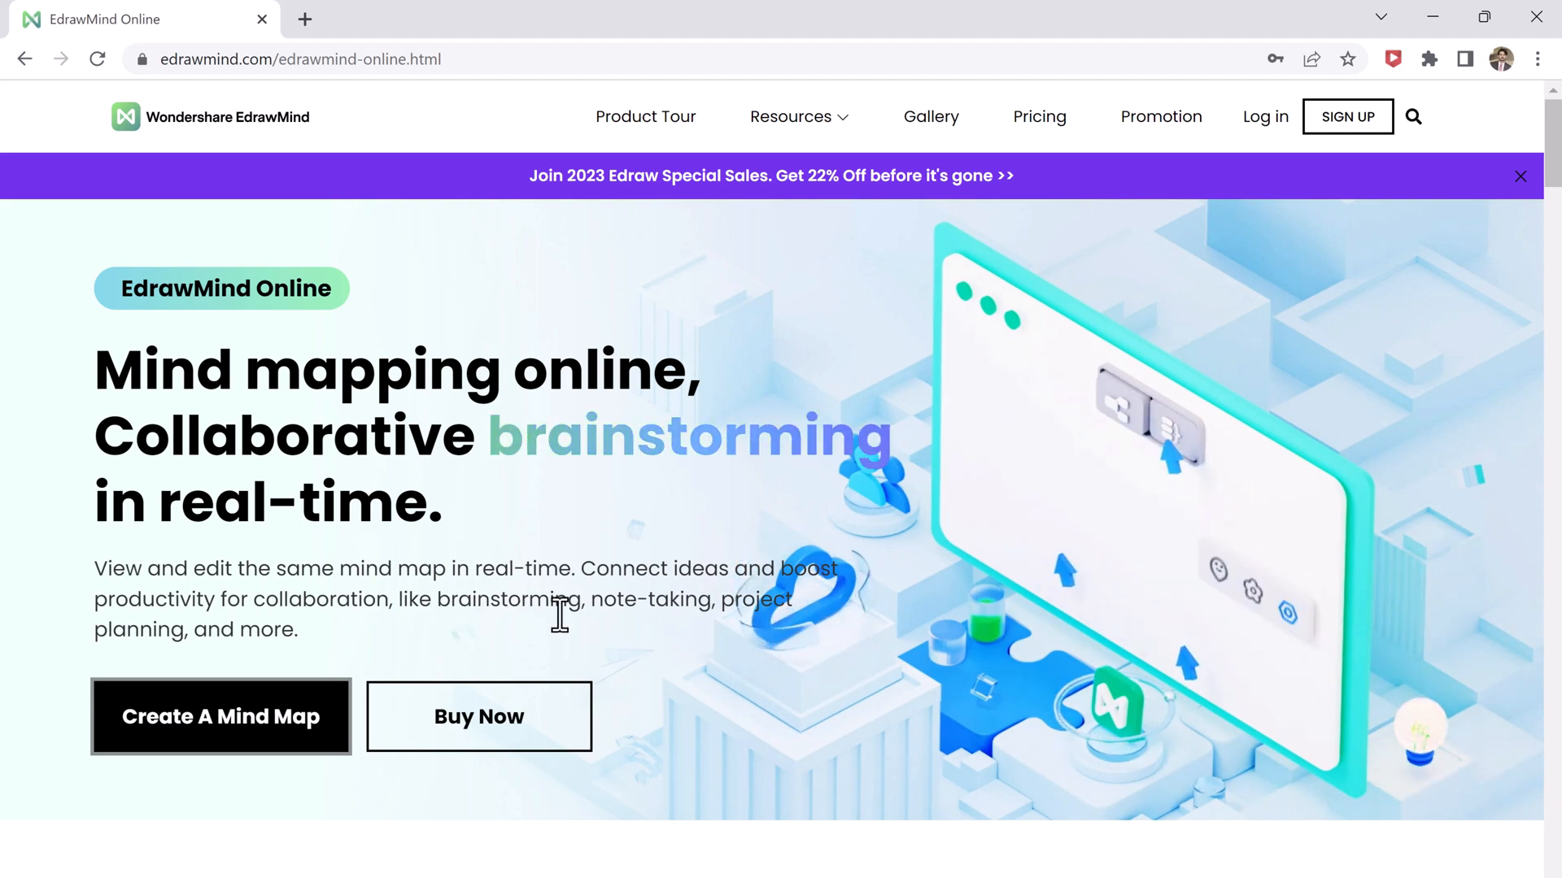
# Scroll the product page down to the Real-time collaboration section
pyautogui.scroll(-3)
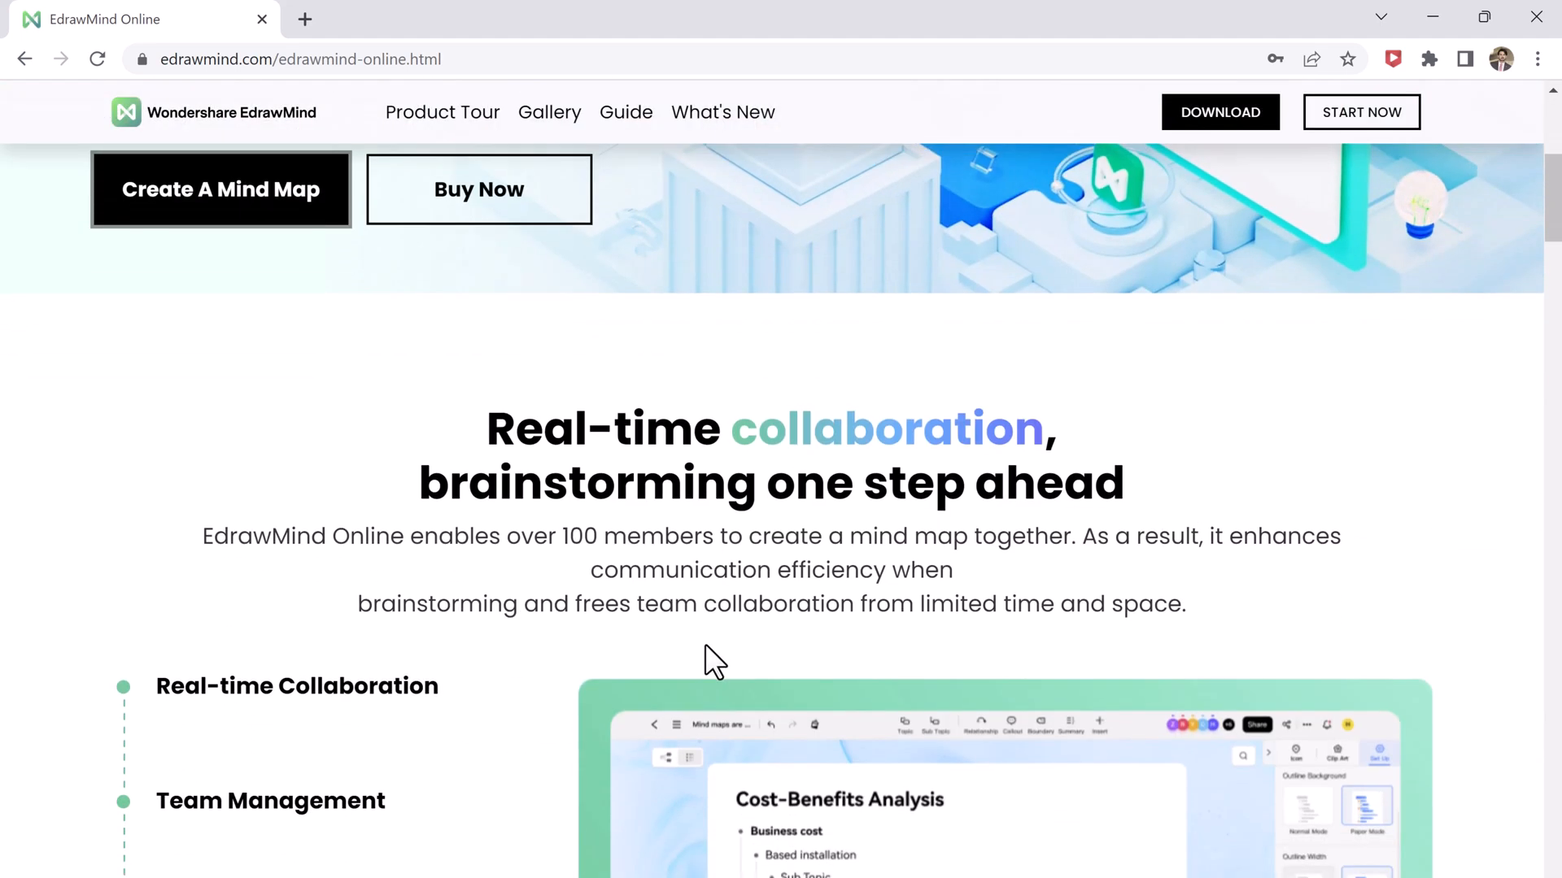
pyautogui.scroll(-3)
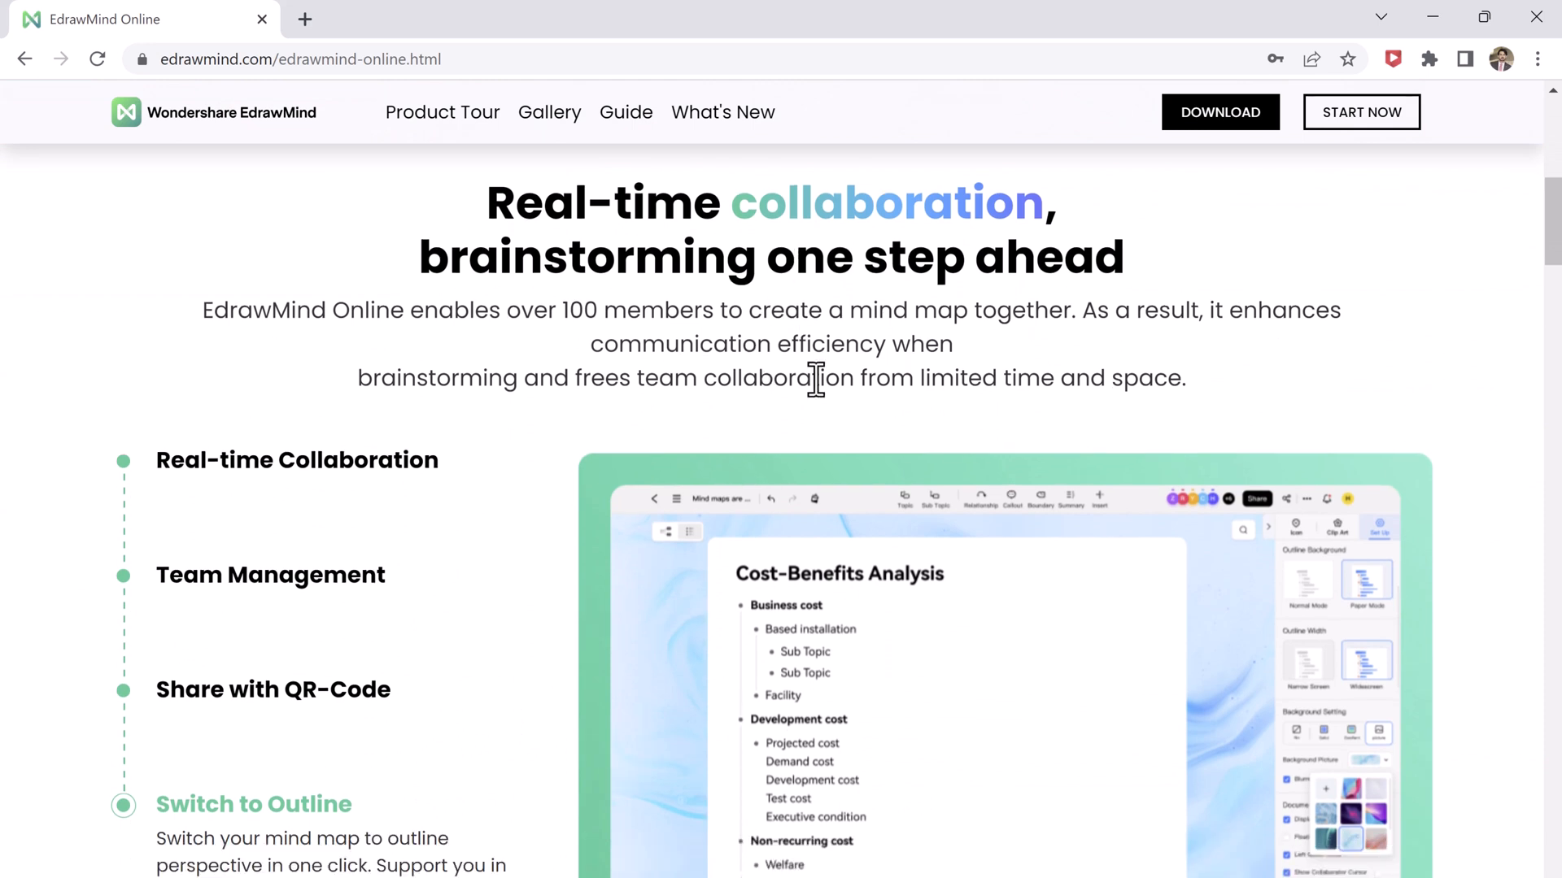
pyautogui.moveTo(239, 701)
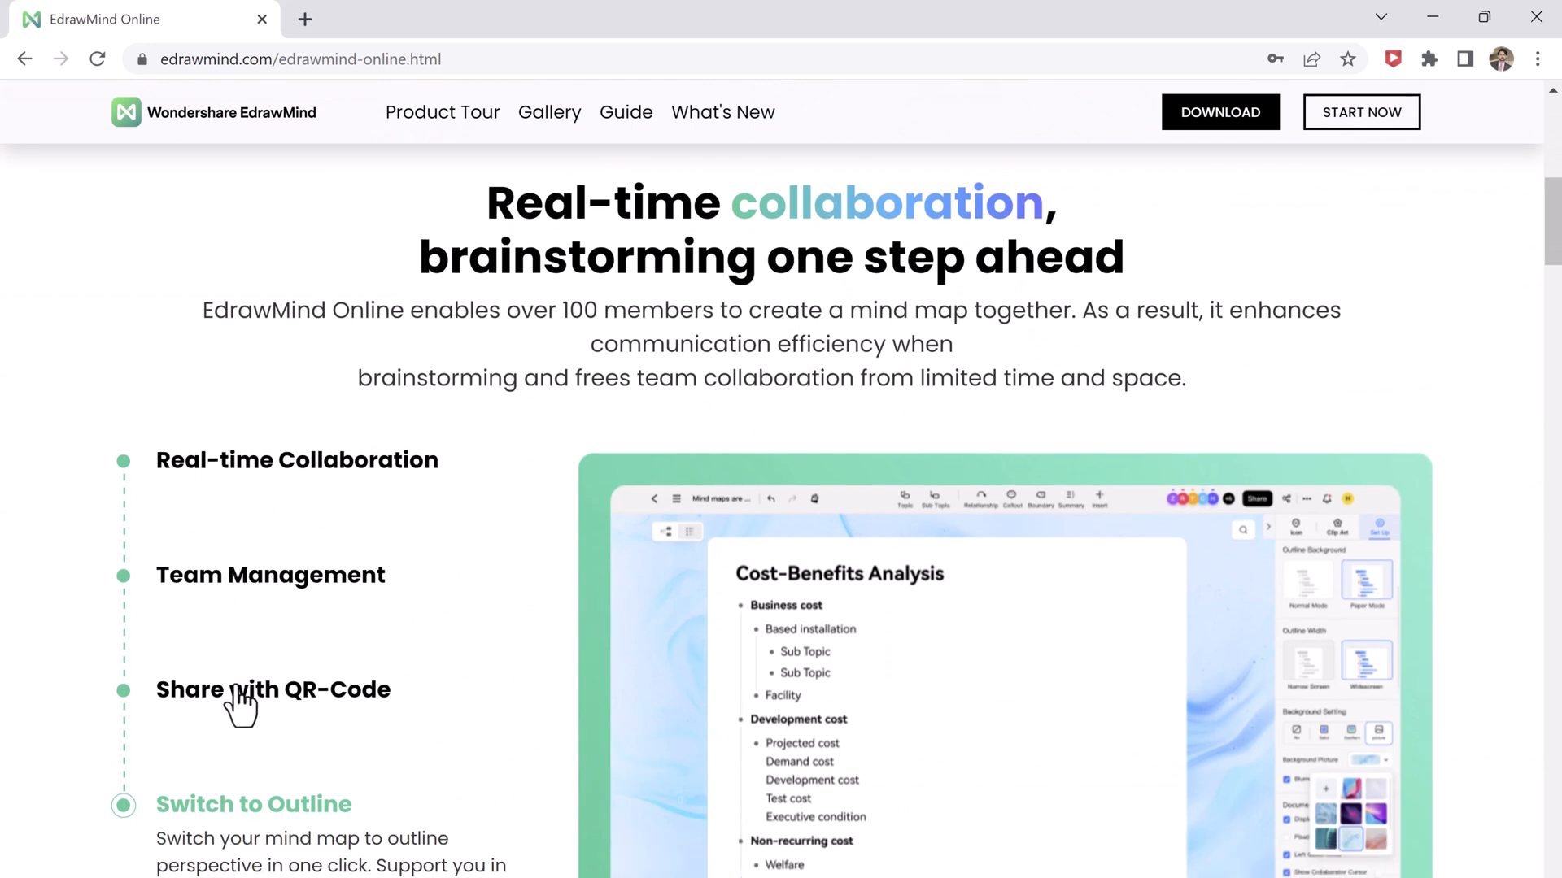
pyautogui.moveTo(1176, 608)
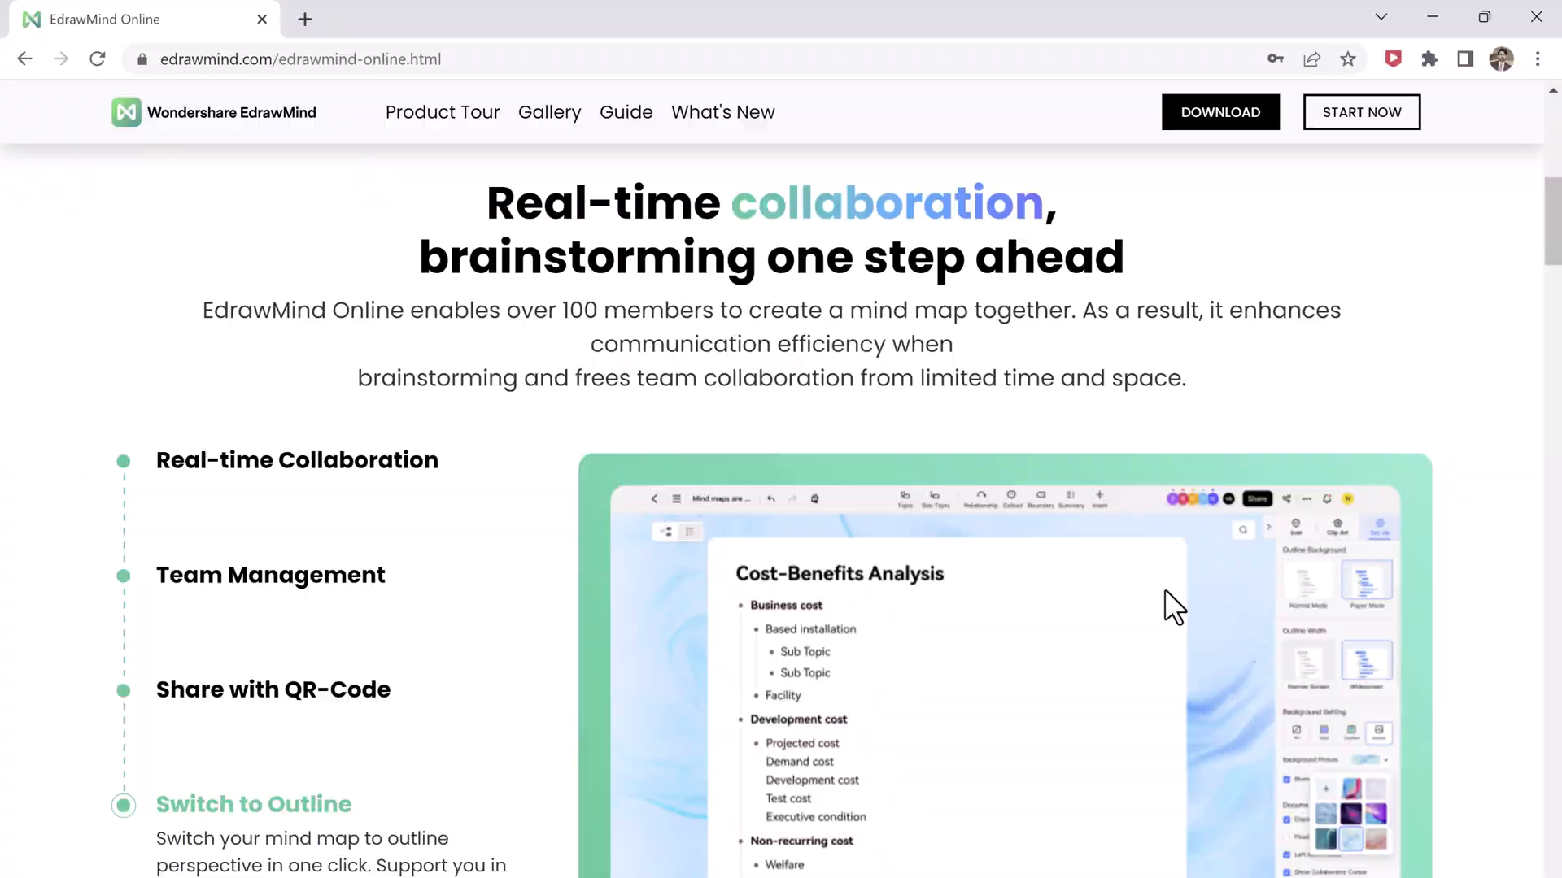